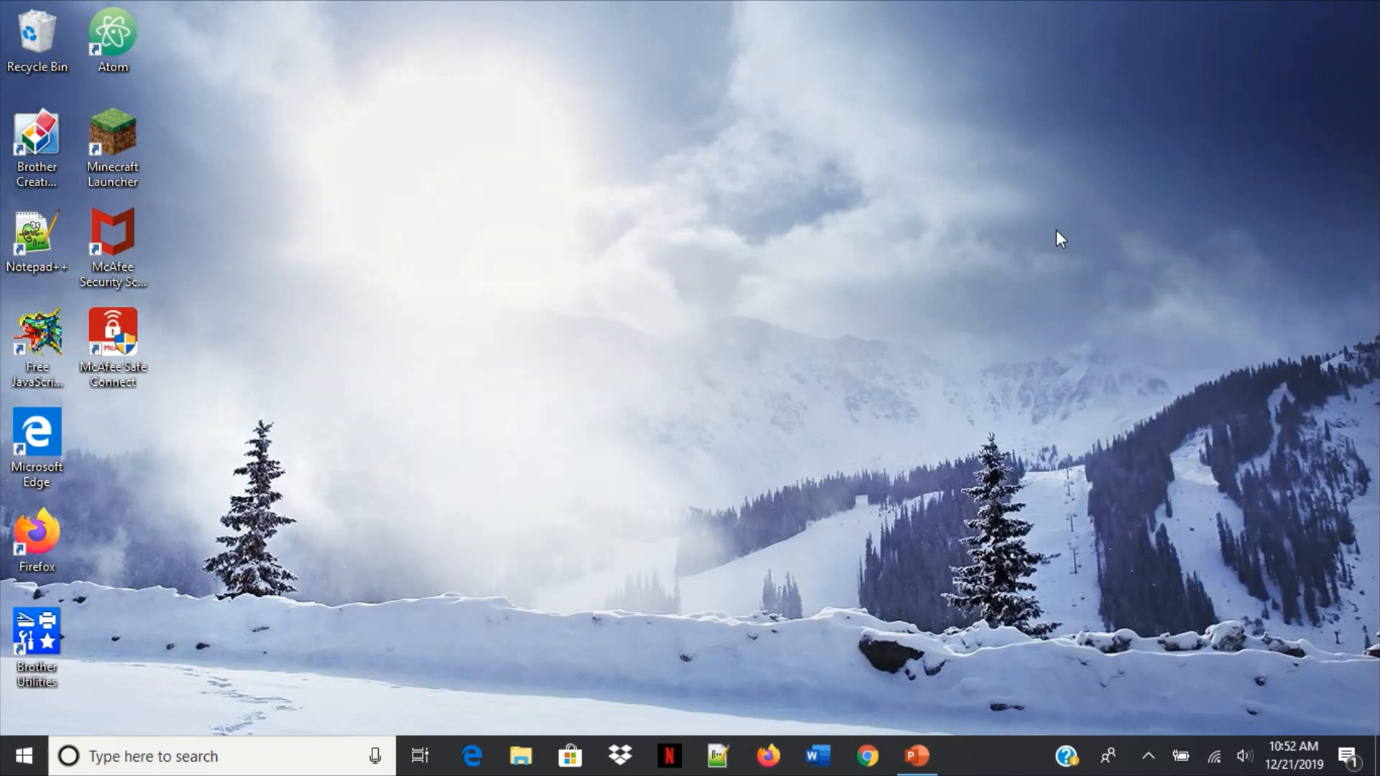
mouse_move(286, 568)
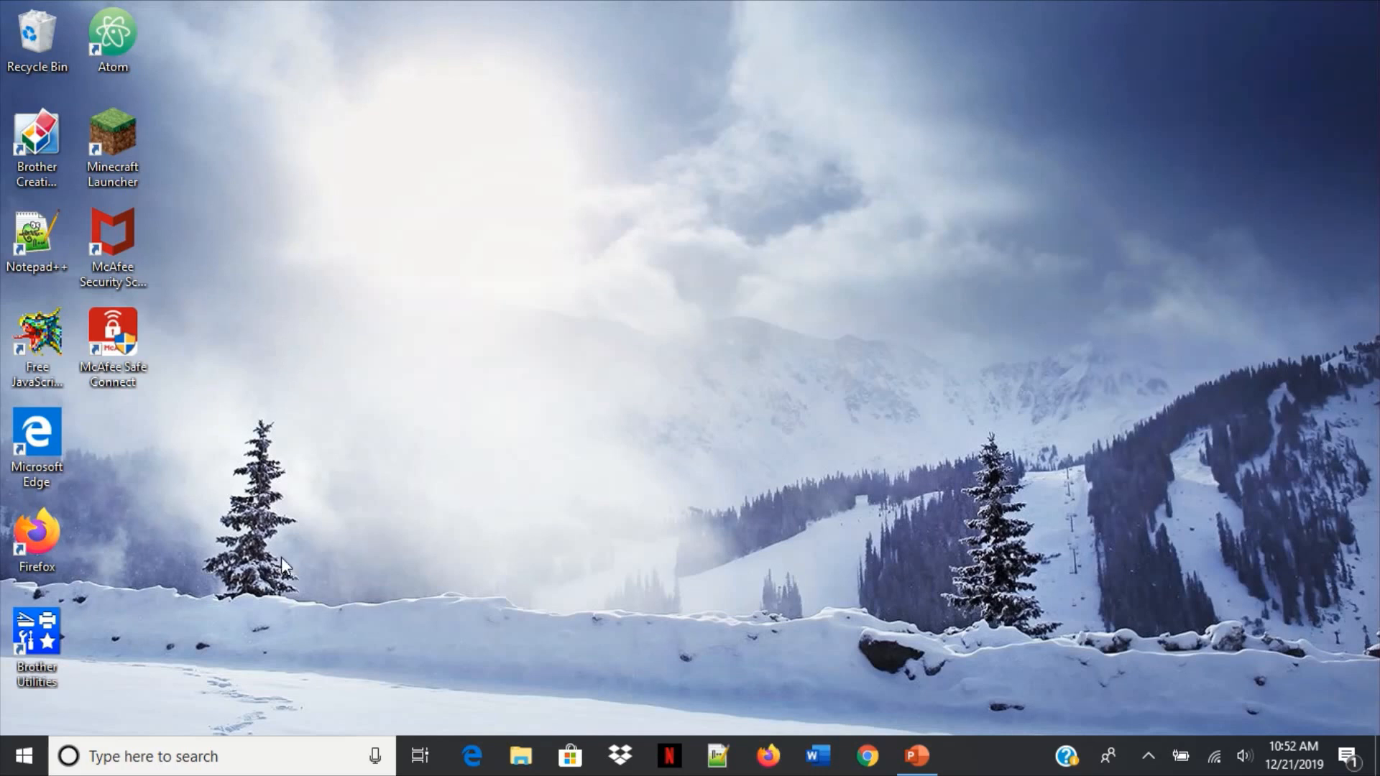
mouse_move(808, 442)
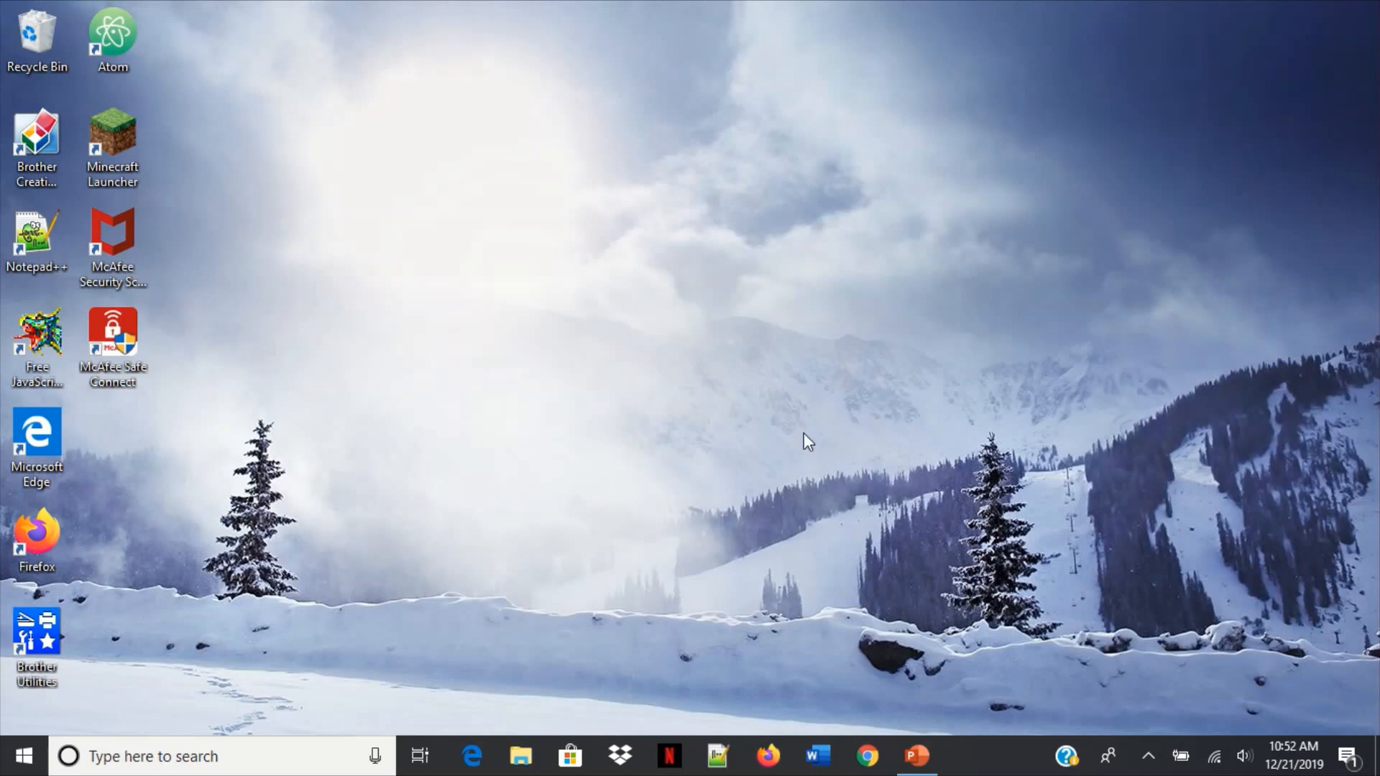
mouse_move(21, 756)
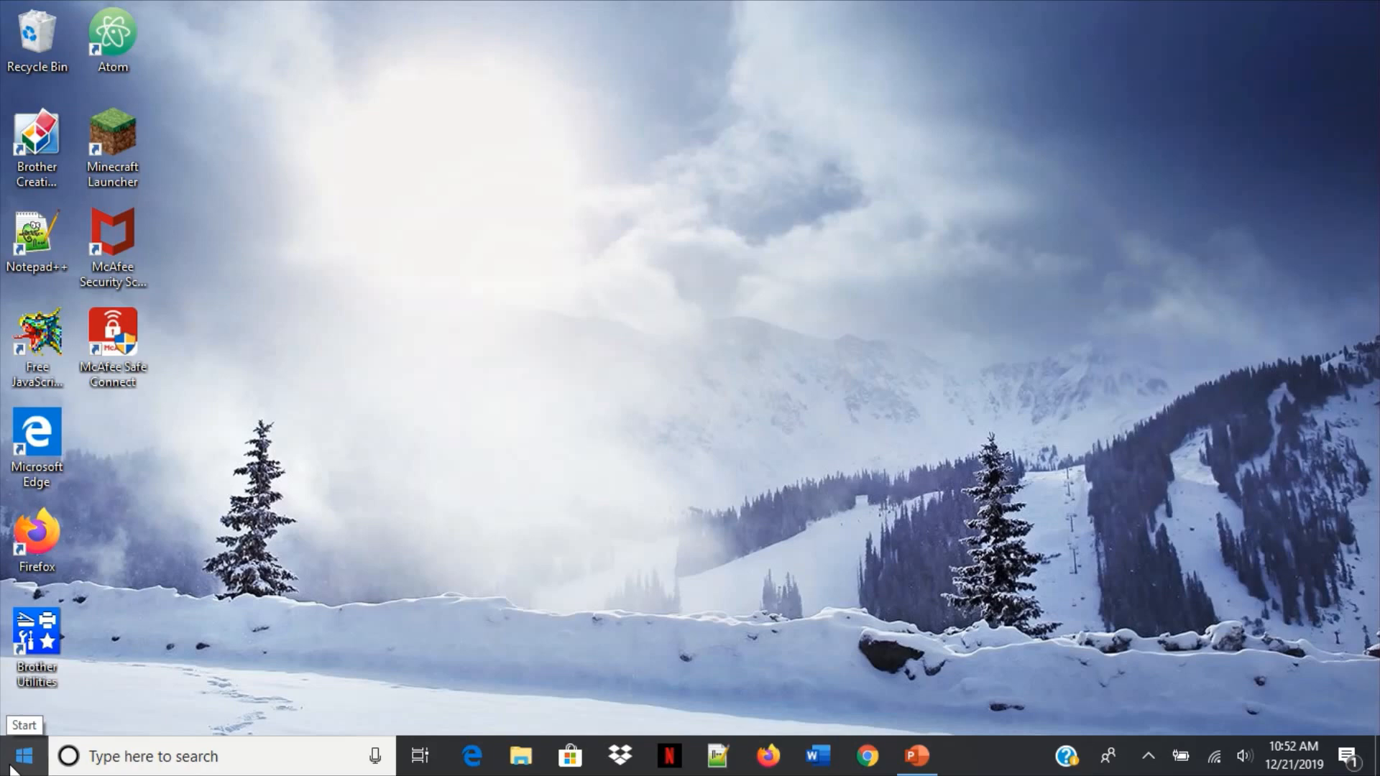
Search Windows Start for 'Mail' to launch the Mail app
click(17, 756)
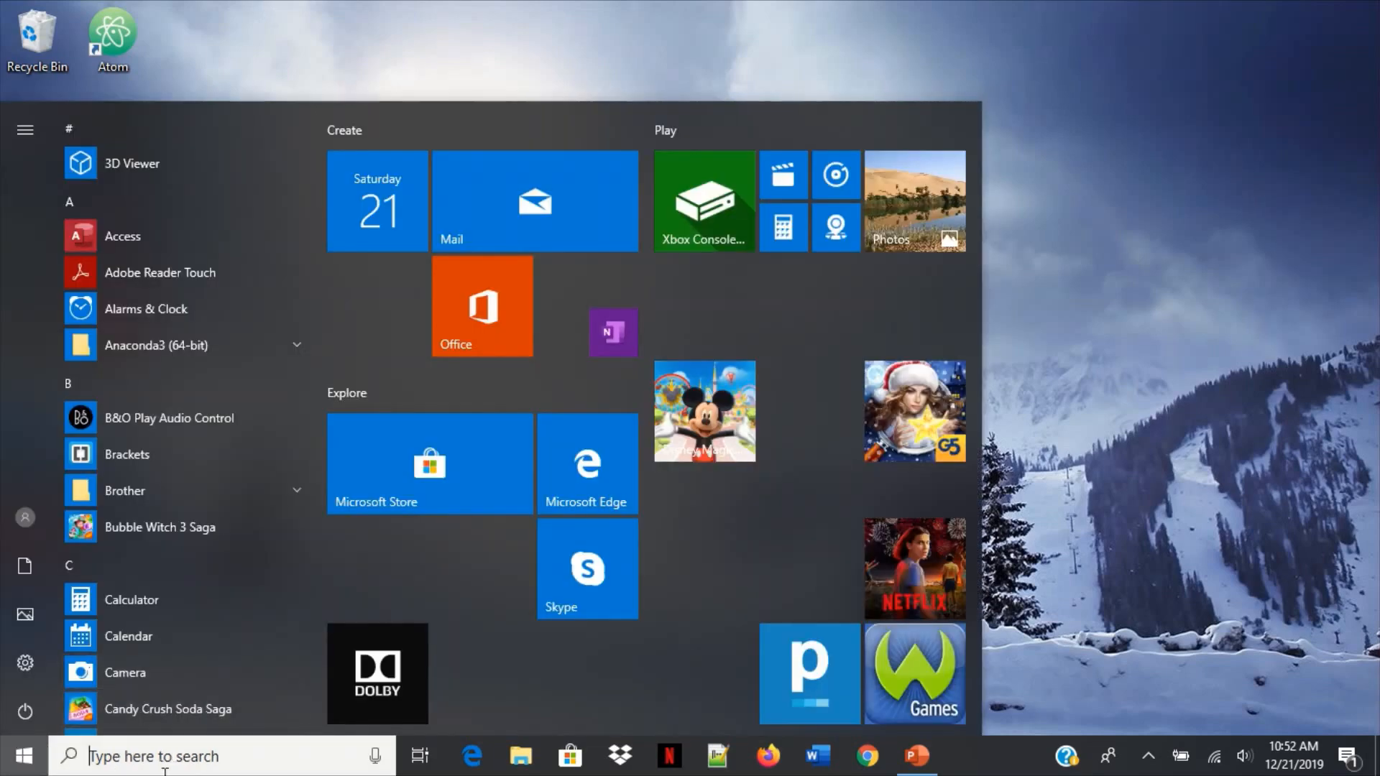
click(220, 756)
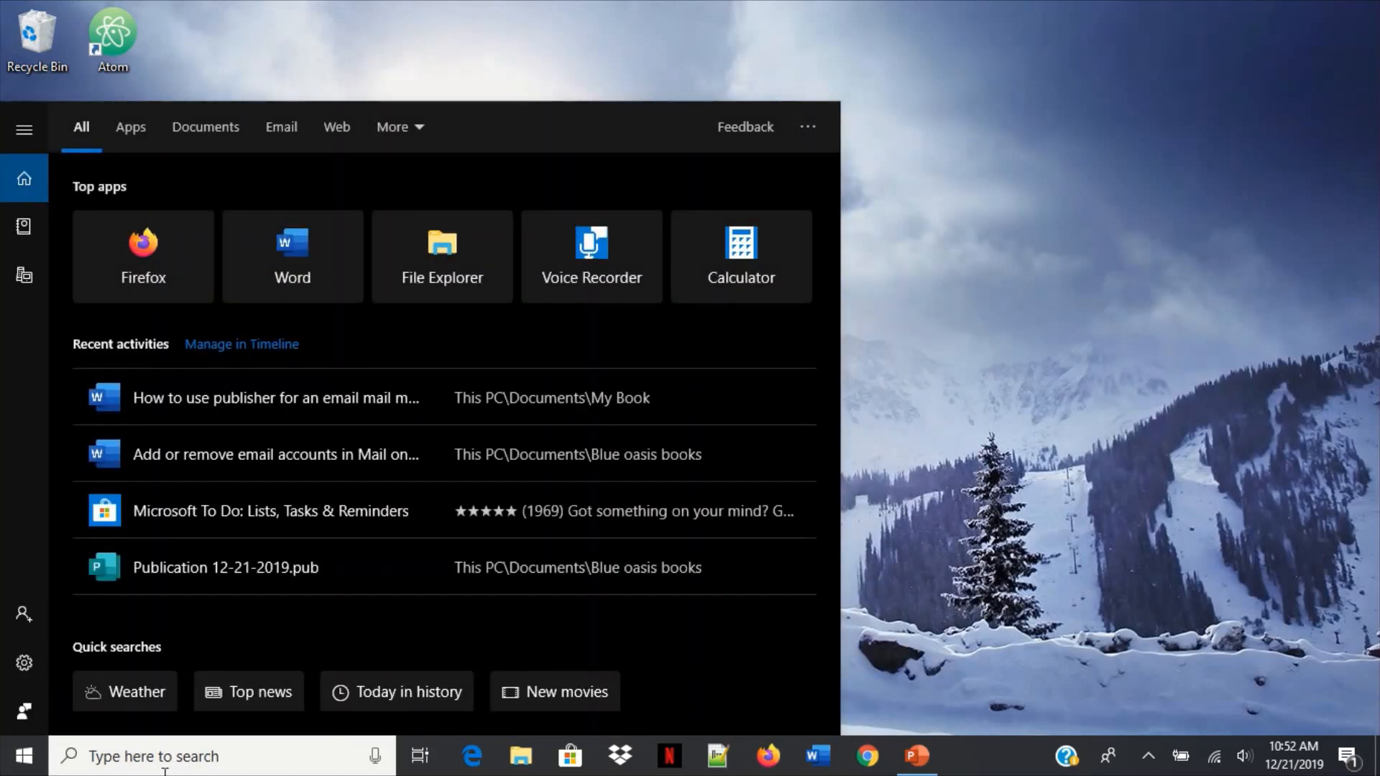
text(Mail)
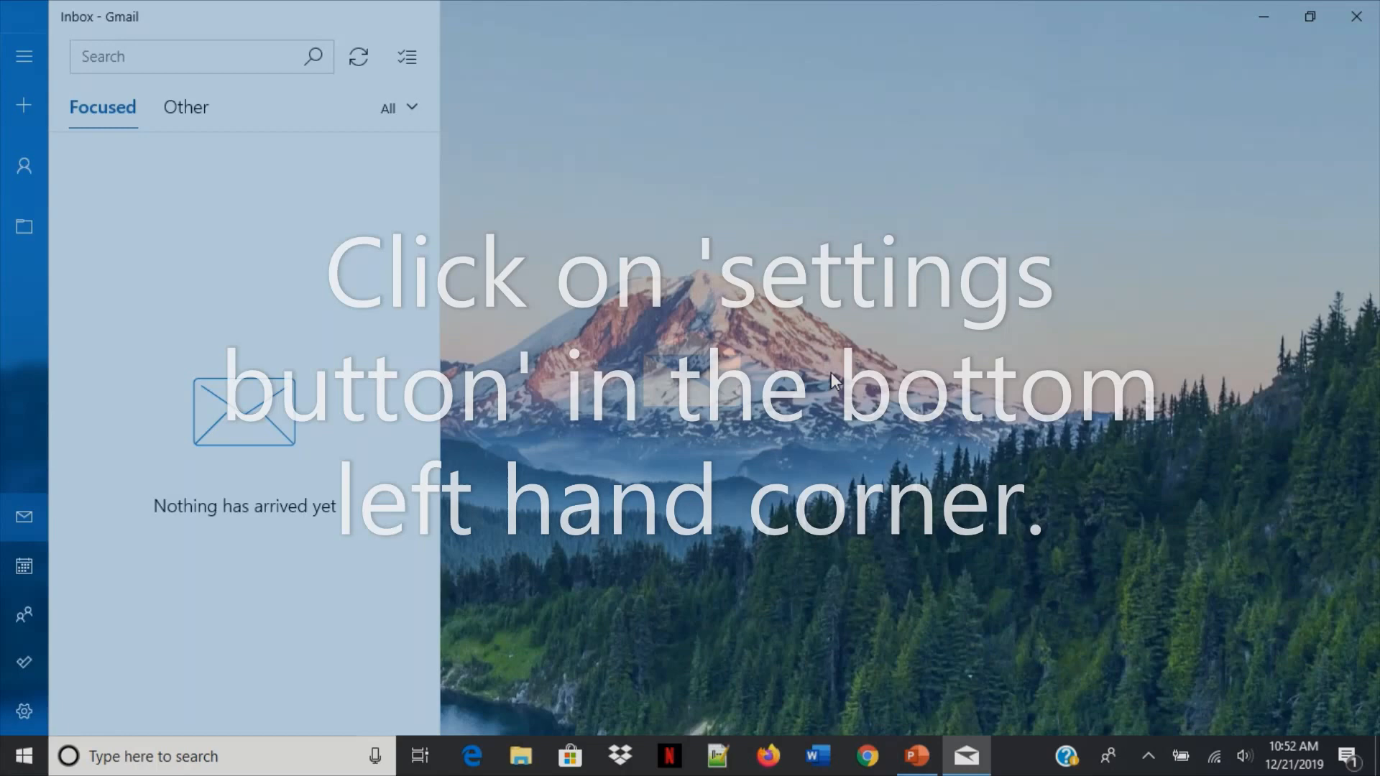
mouse_move(110, 257)
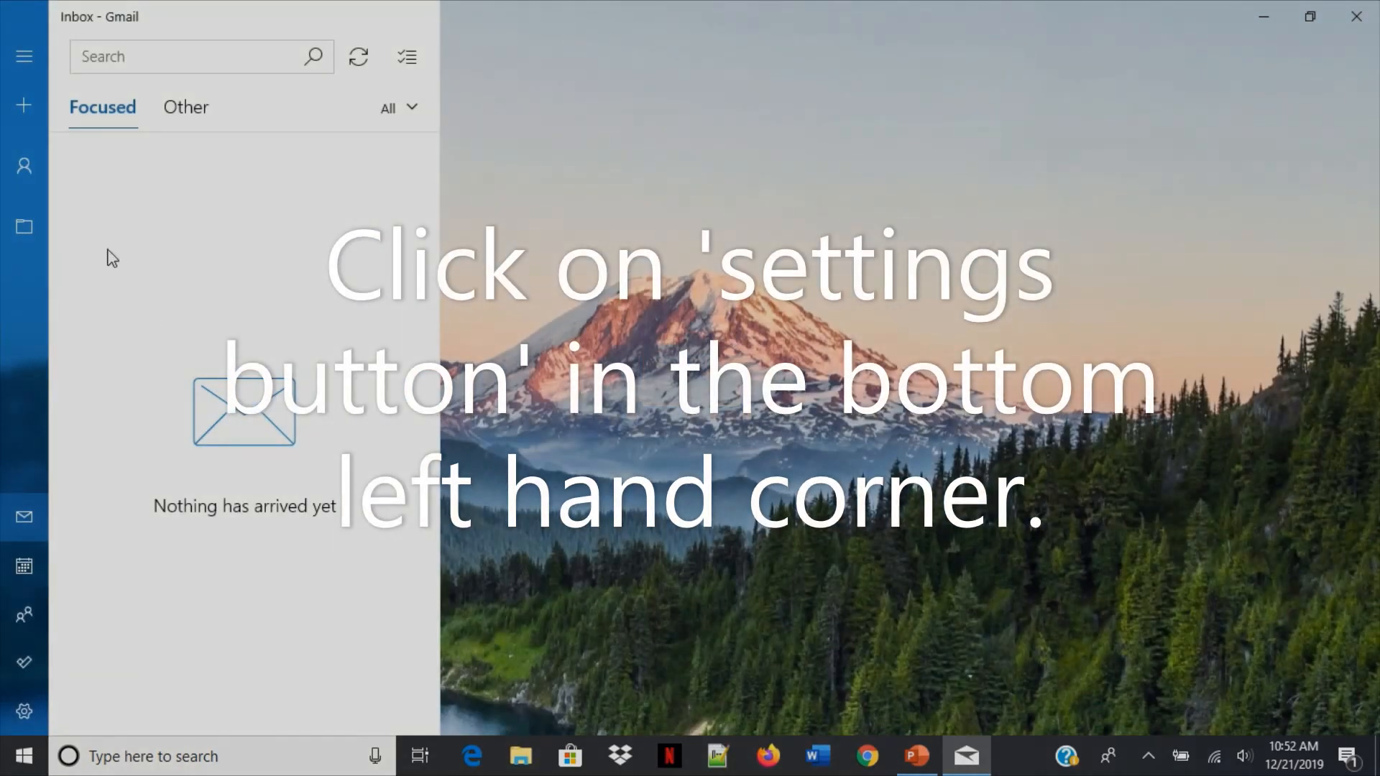
mouse_move(25, 56)
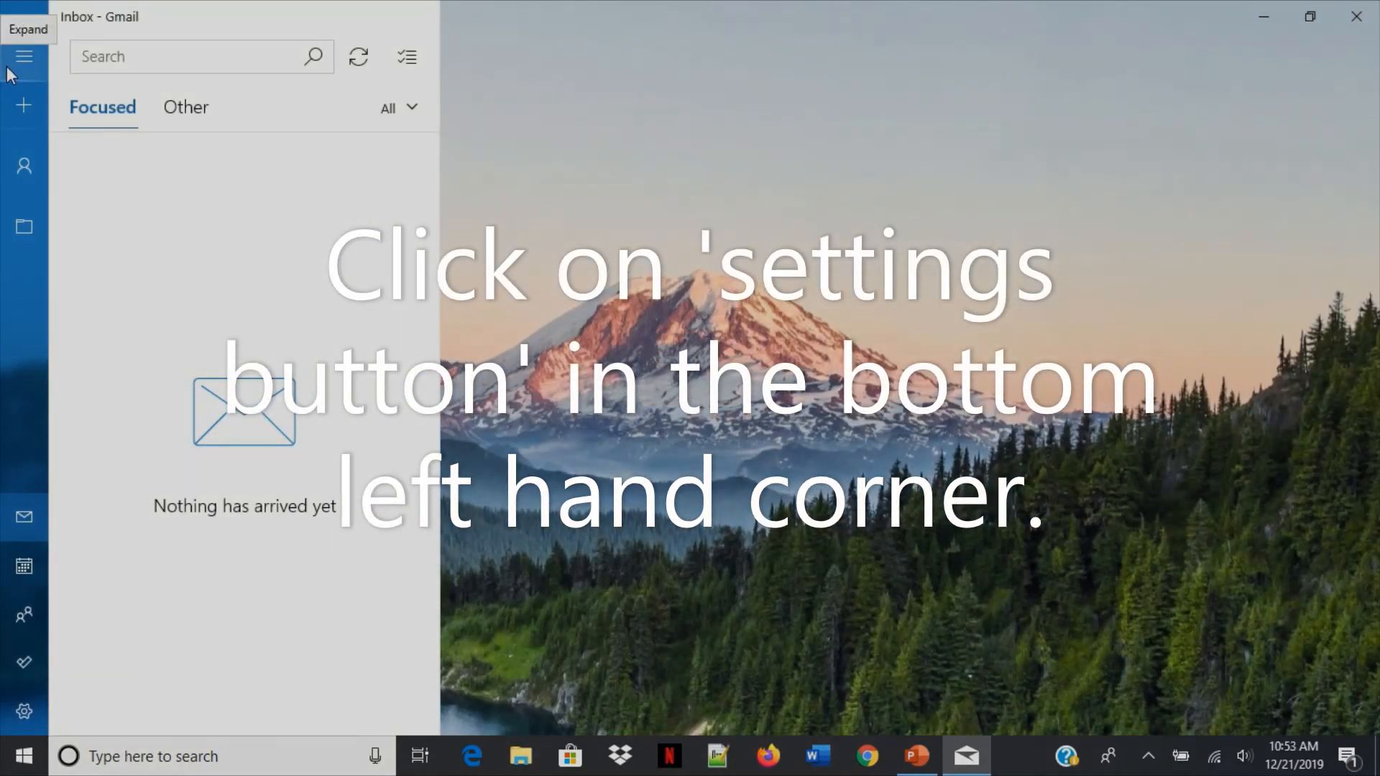
mouse_move(24, 712)
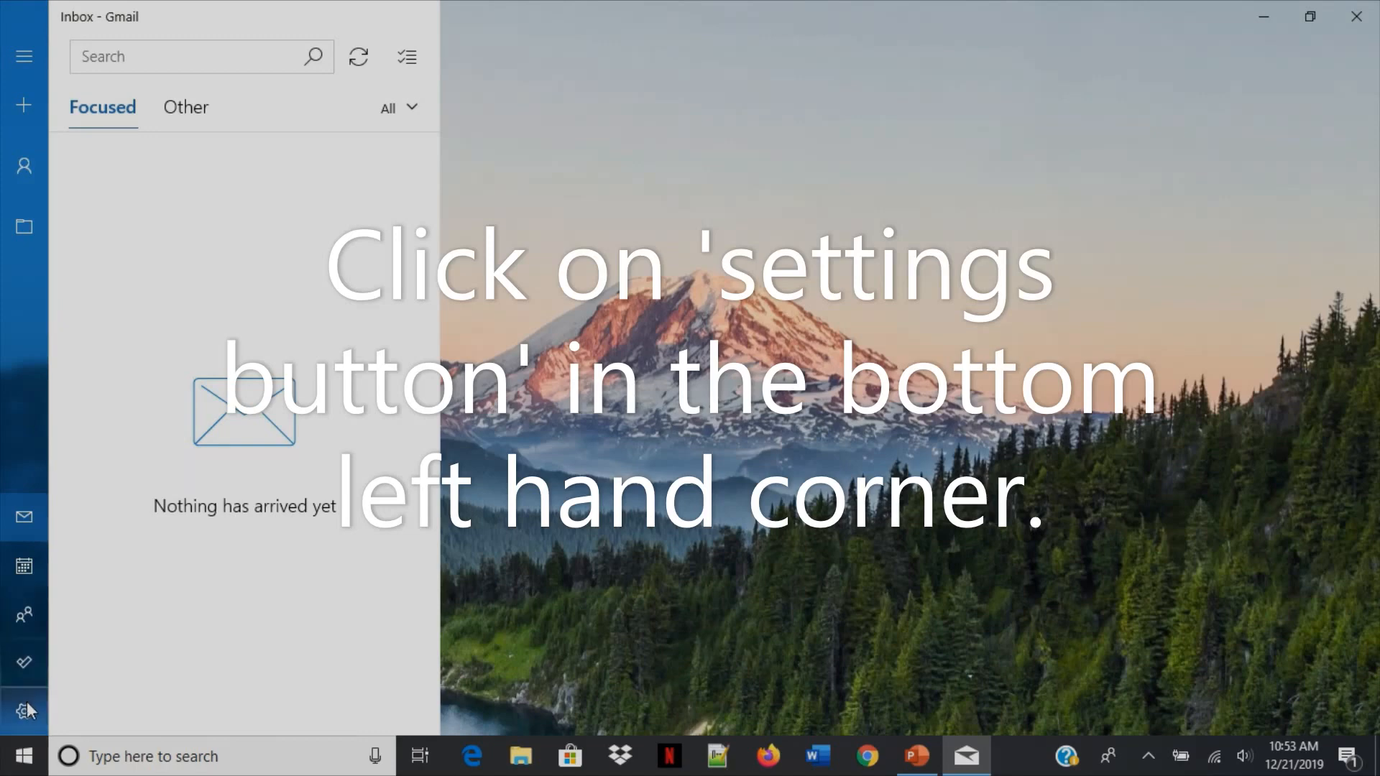
Go to Mail's settings and bring up the Manage accounts page
click(24, 712)
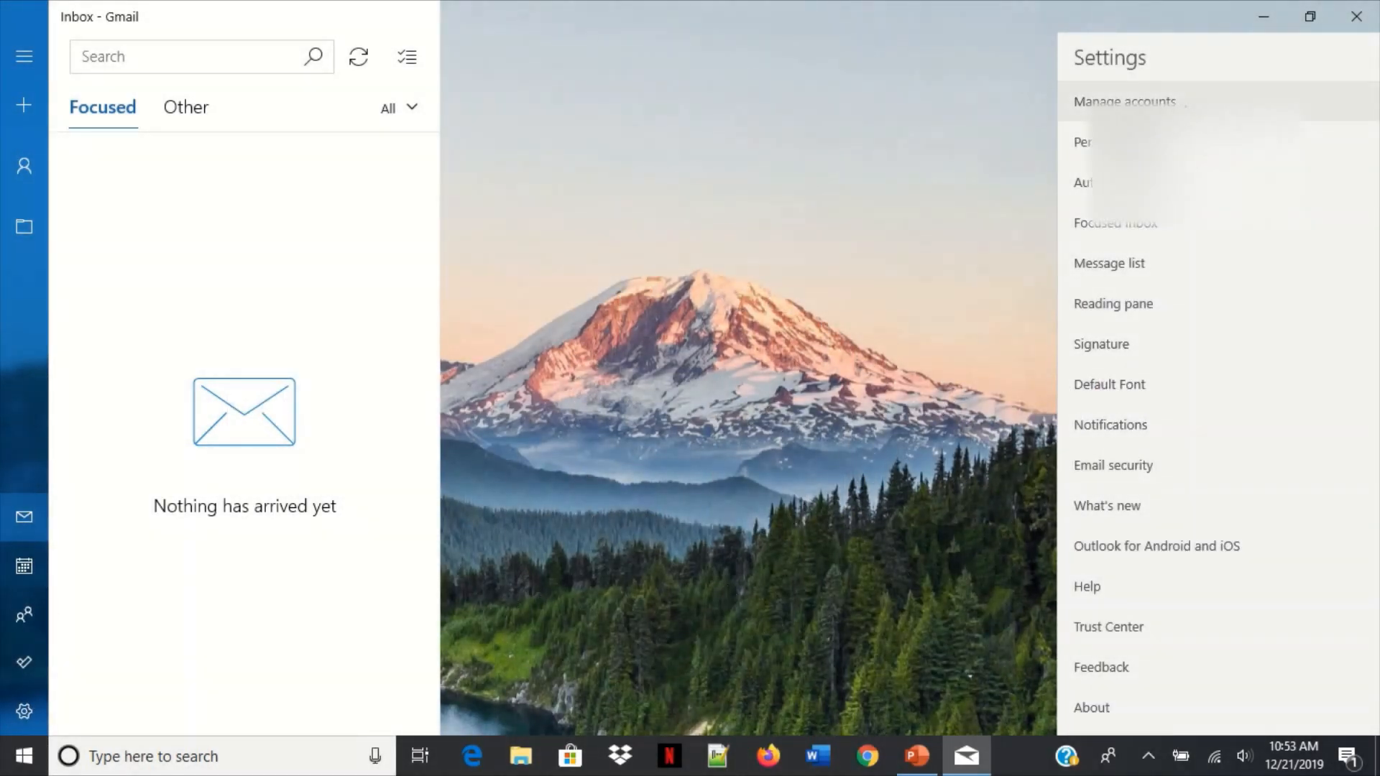
click(1126, 101)
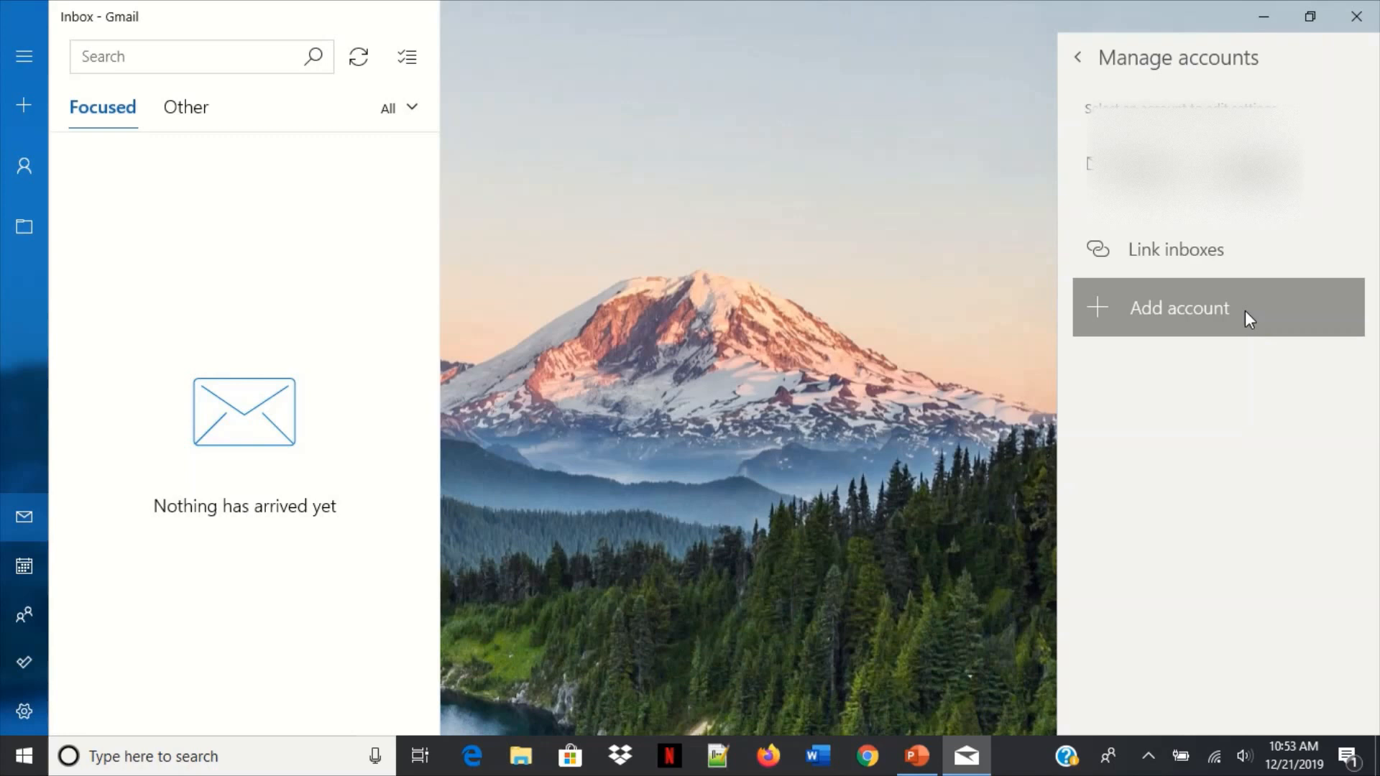
Start Add account and look through the list of account providers
click(1179, 308)
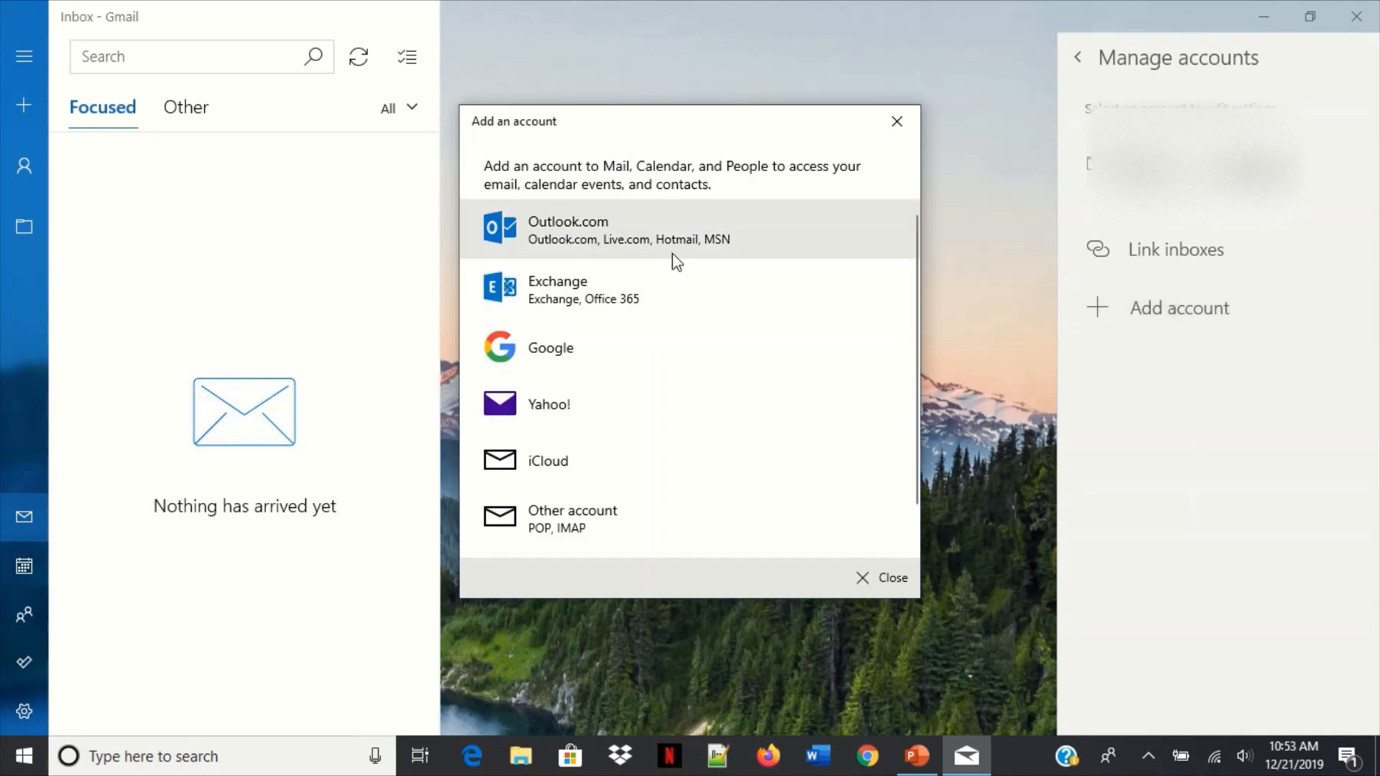
mouse_move(695, 368)
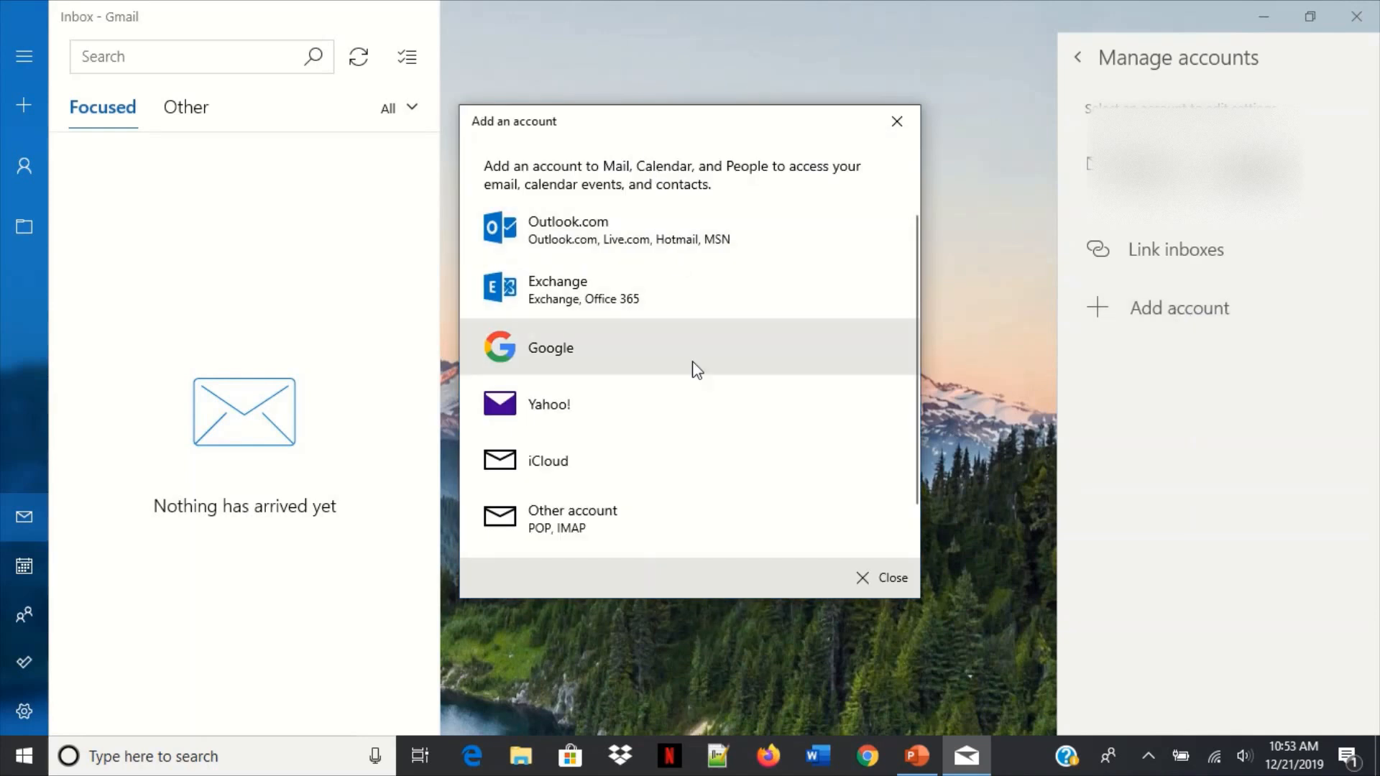
scroll(down, 3)
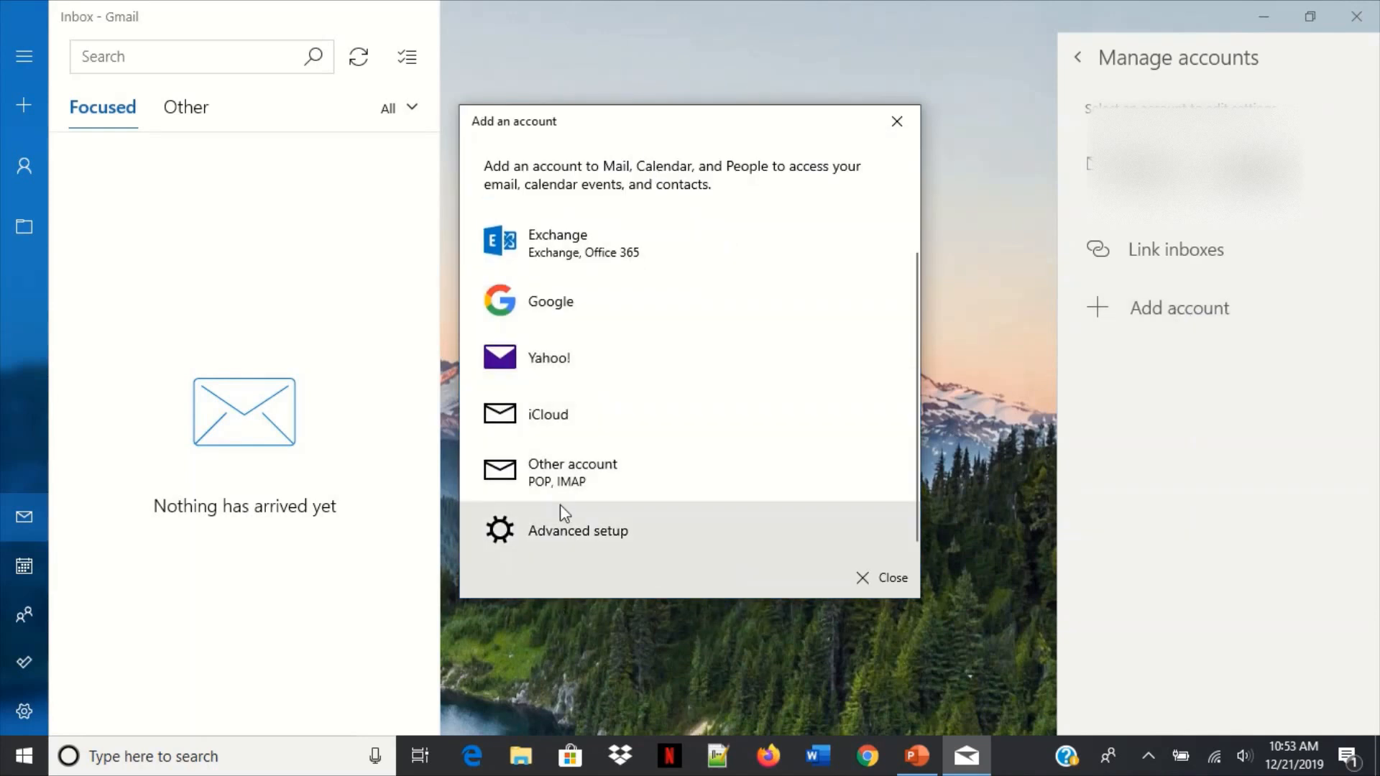
scroll(up, 3)
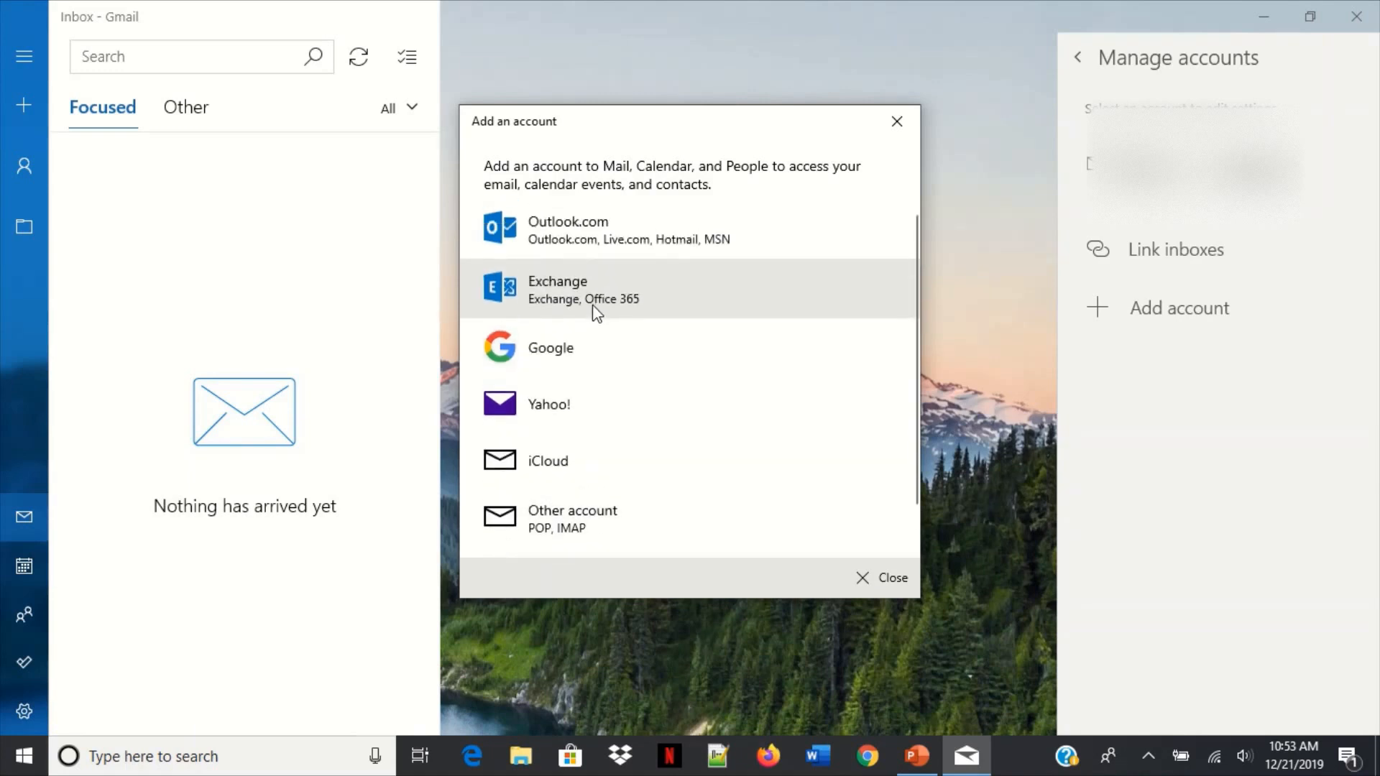
mouse_move(665, 497)
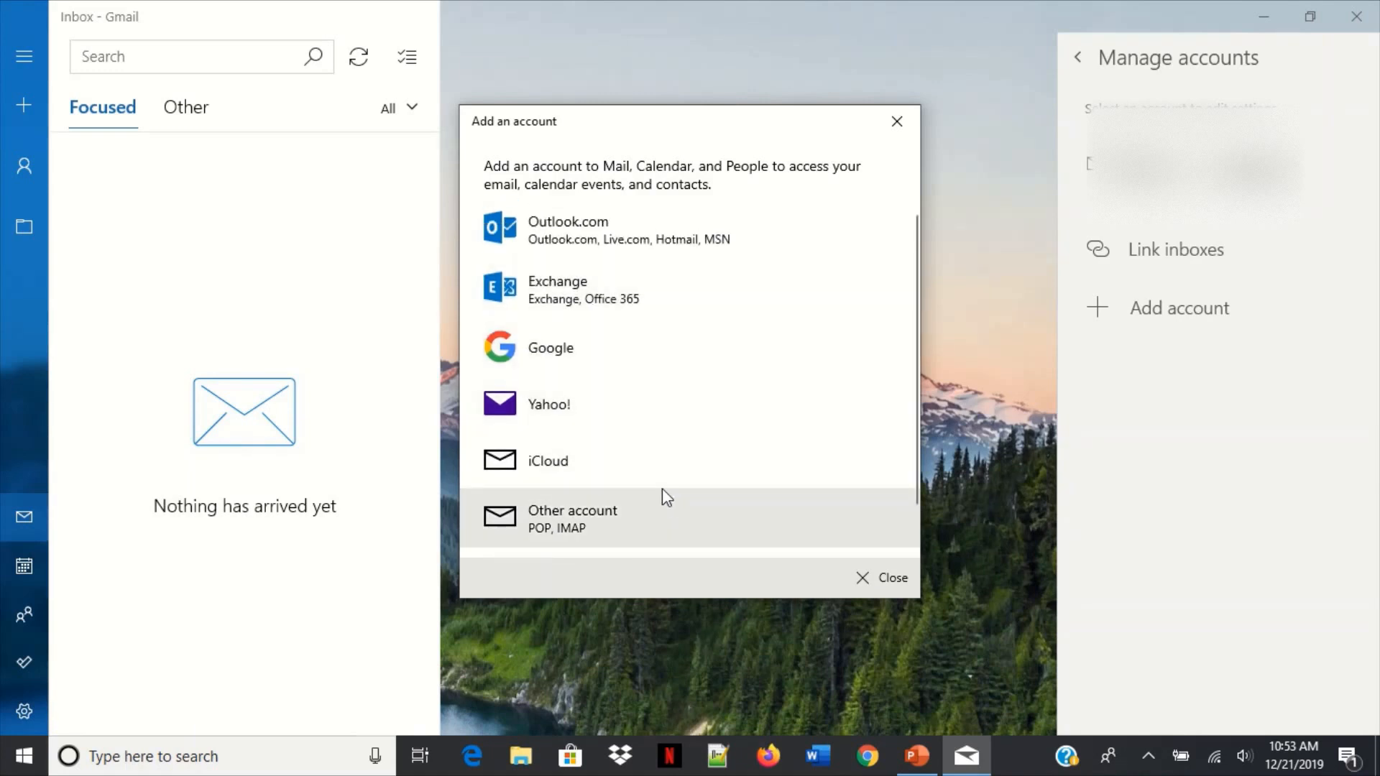
mouse_move(563, 434)
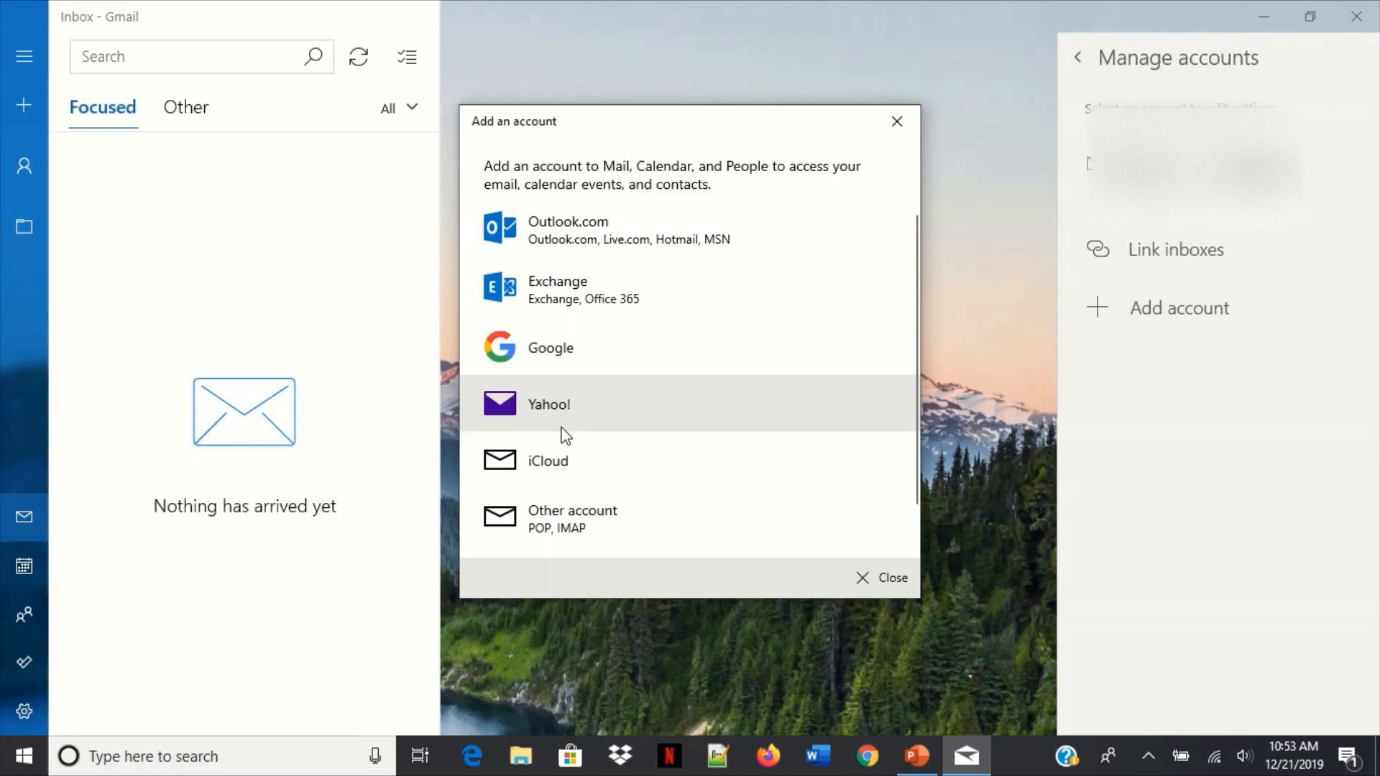
mouse_move(609, 245)
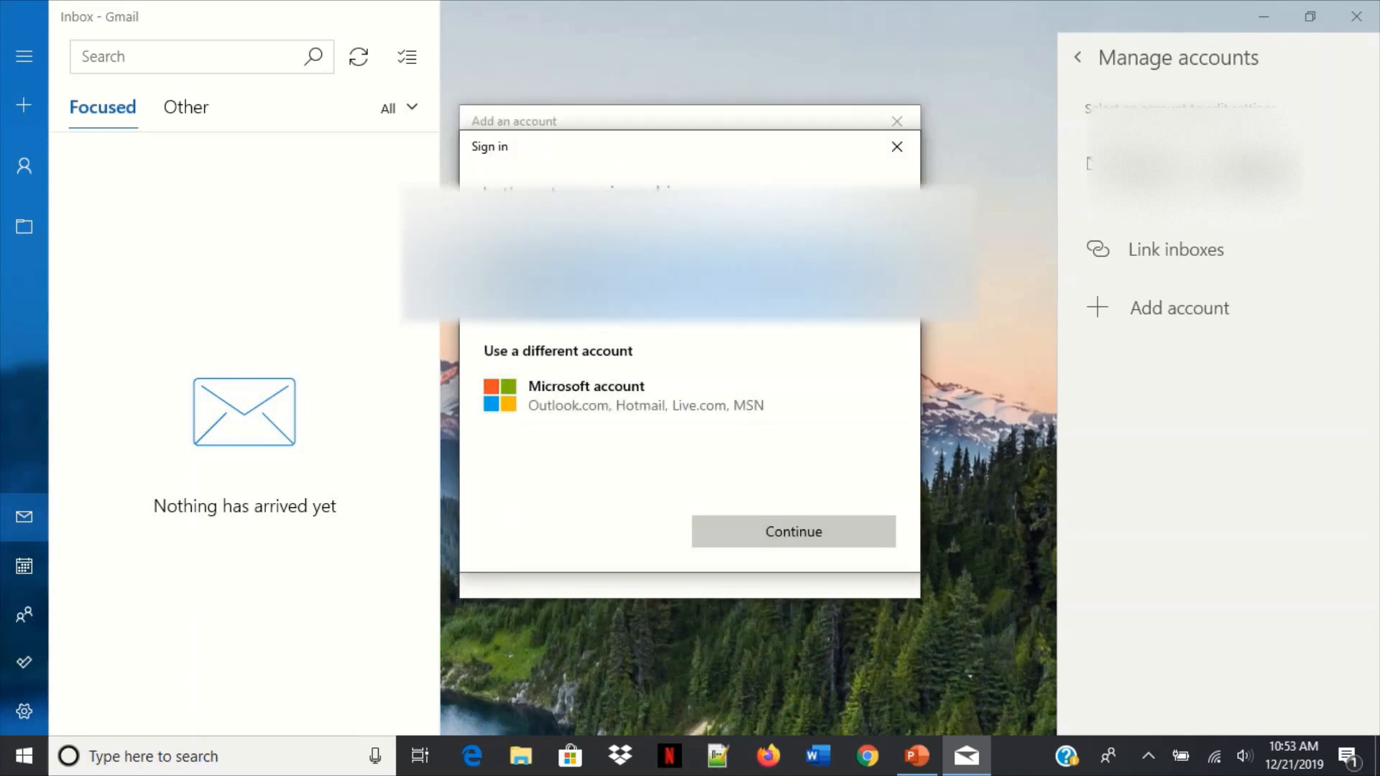
mouse_move(986, 516)
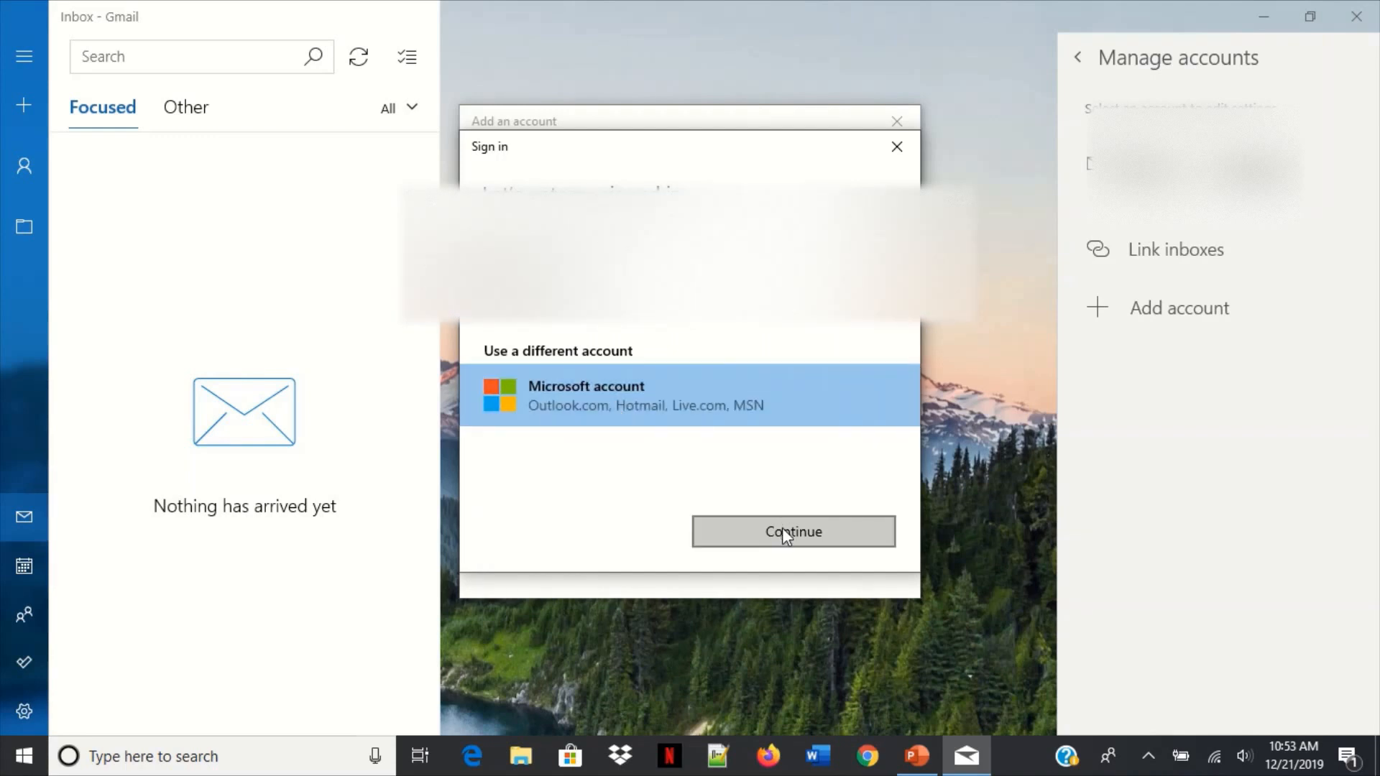
Continue signing in with a Microsoft account for the Outlook.com option
click(790, 532)
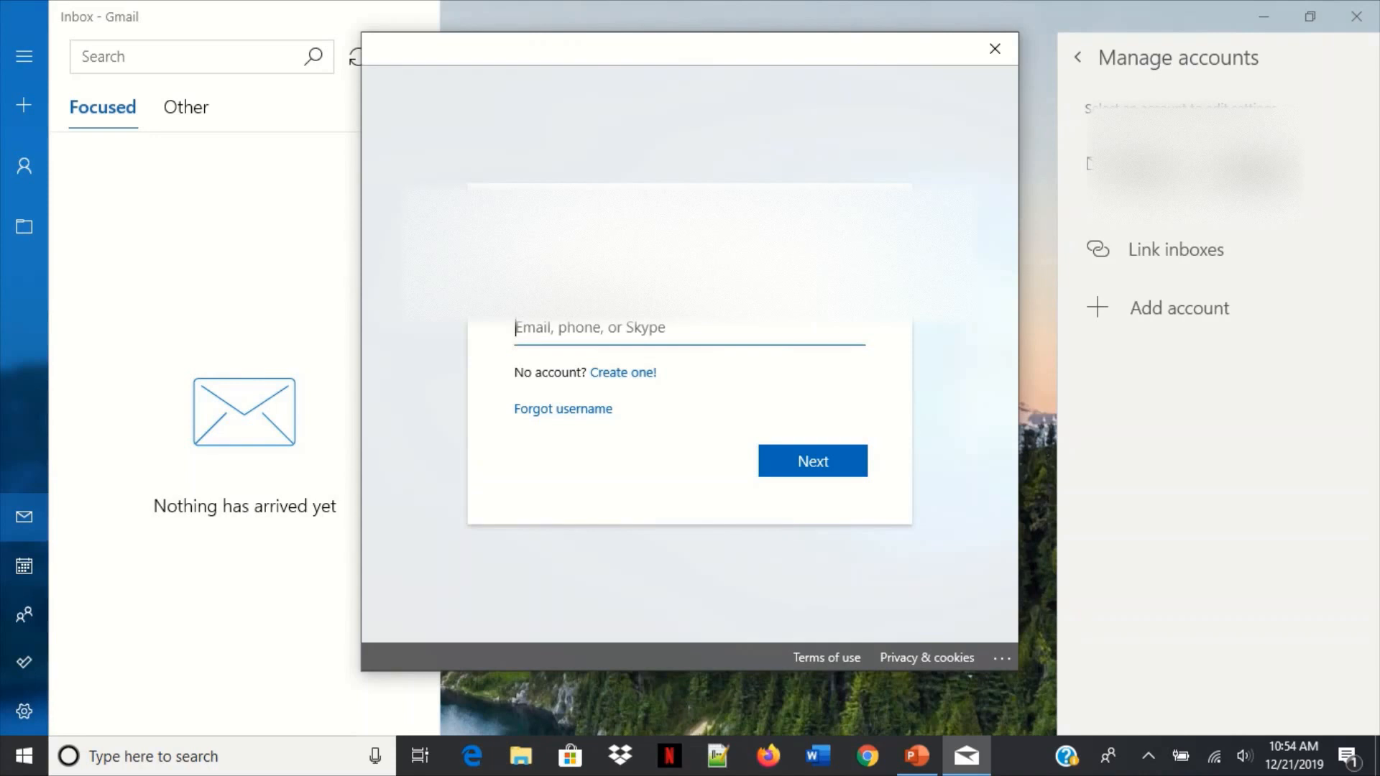
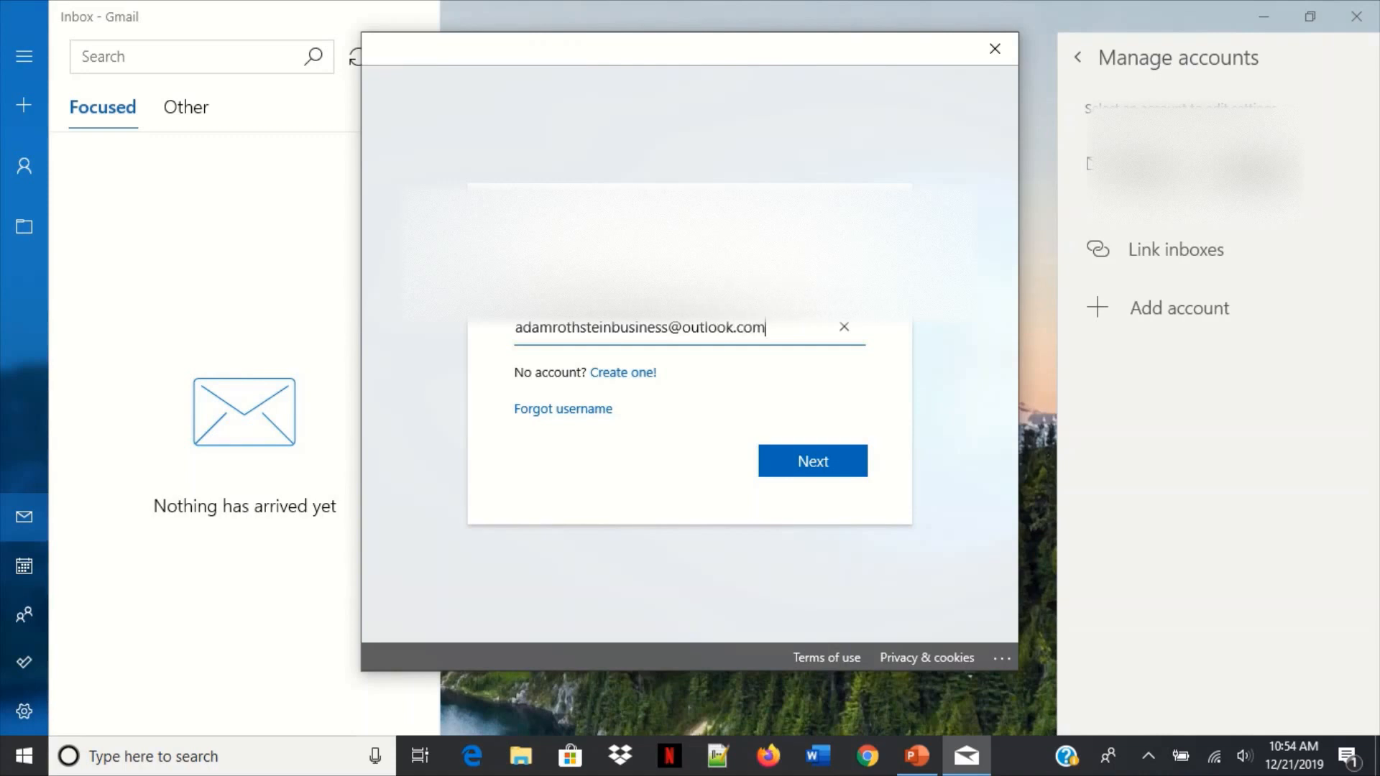
click(810, 459)
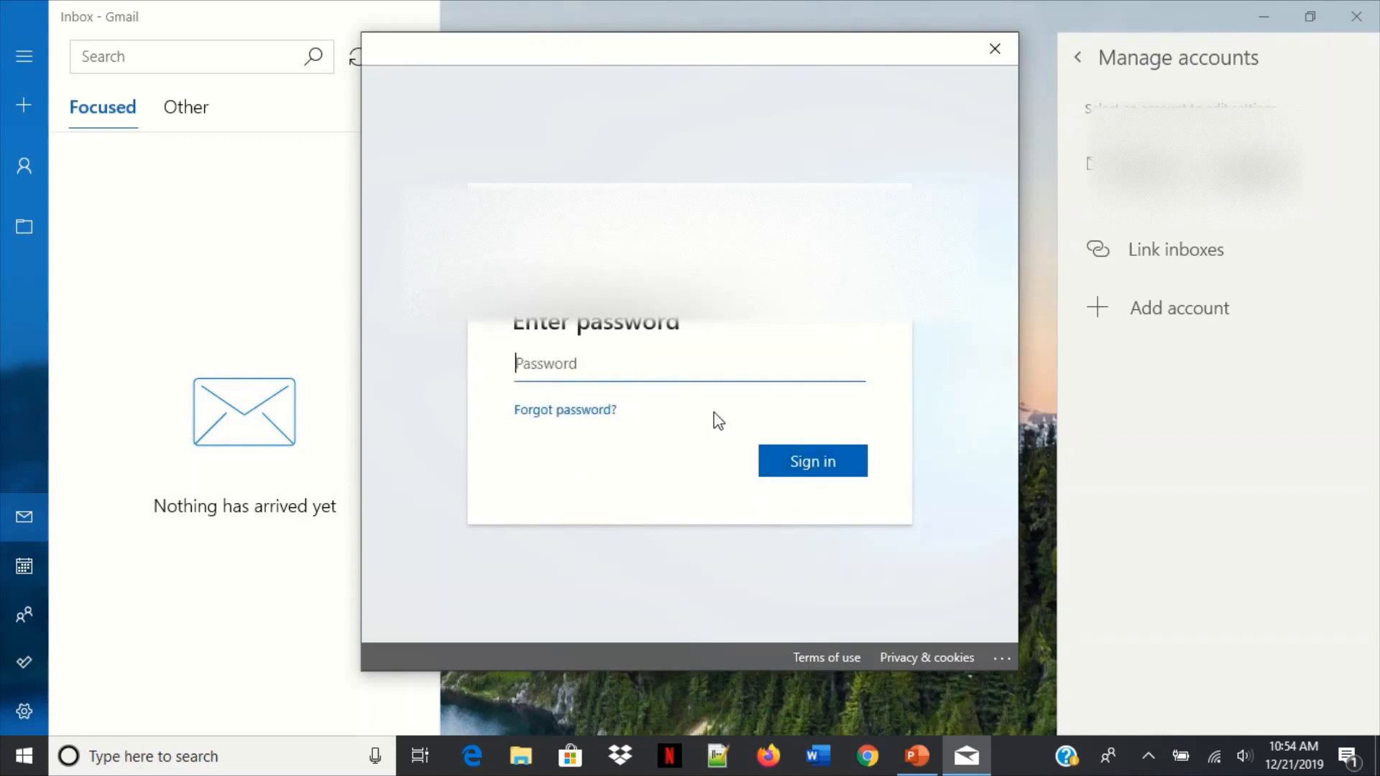
text(•••)
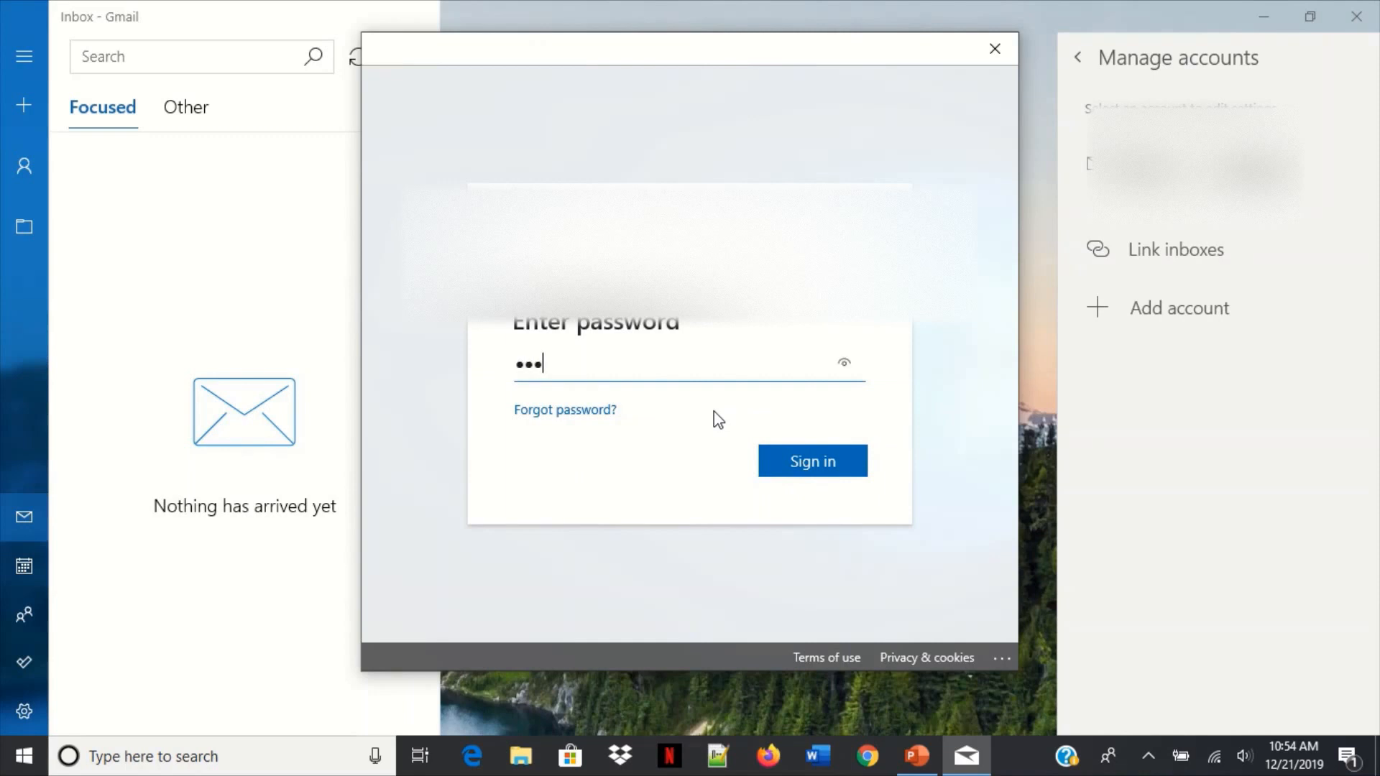
text(password)
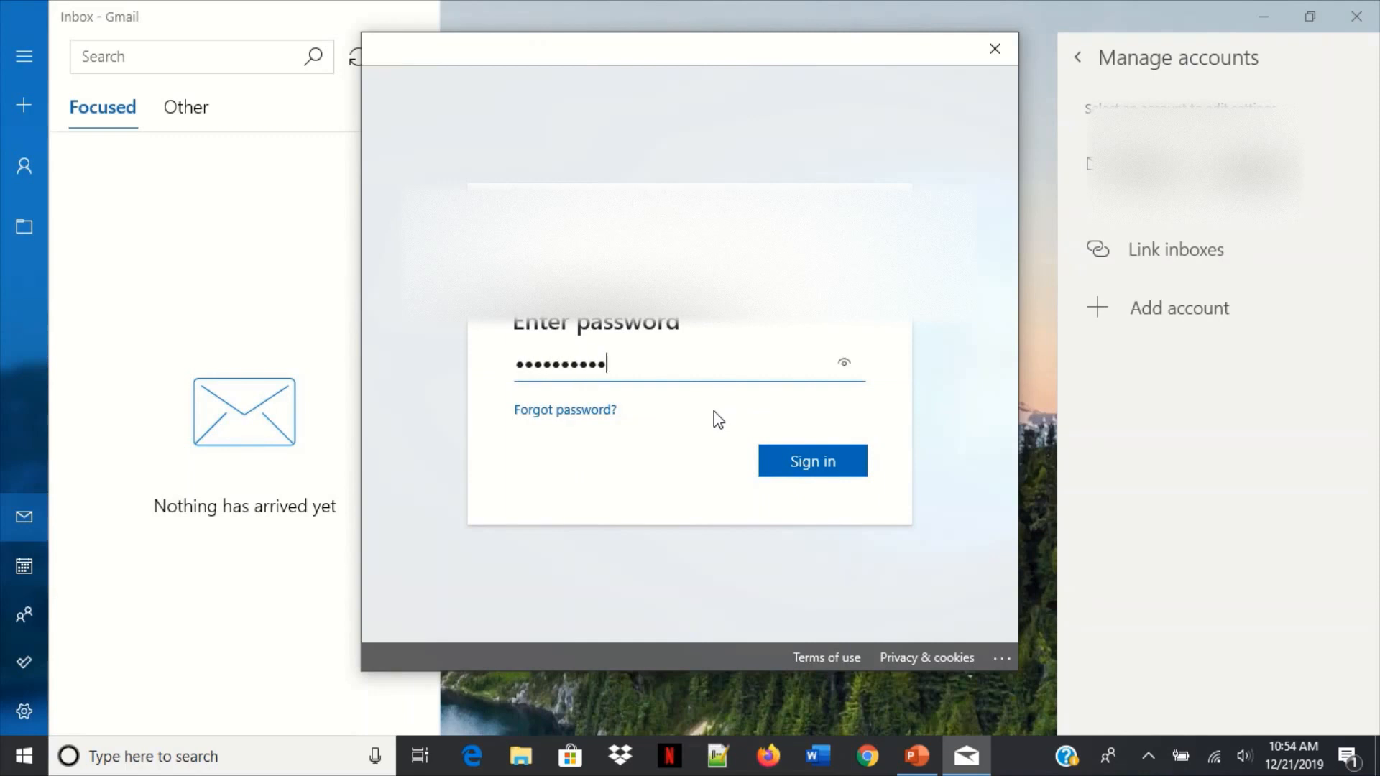
click(810, 460)
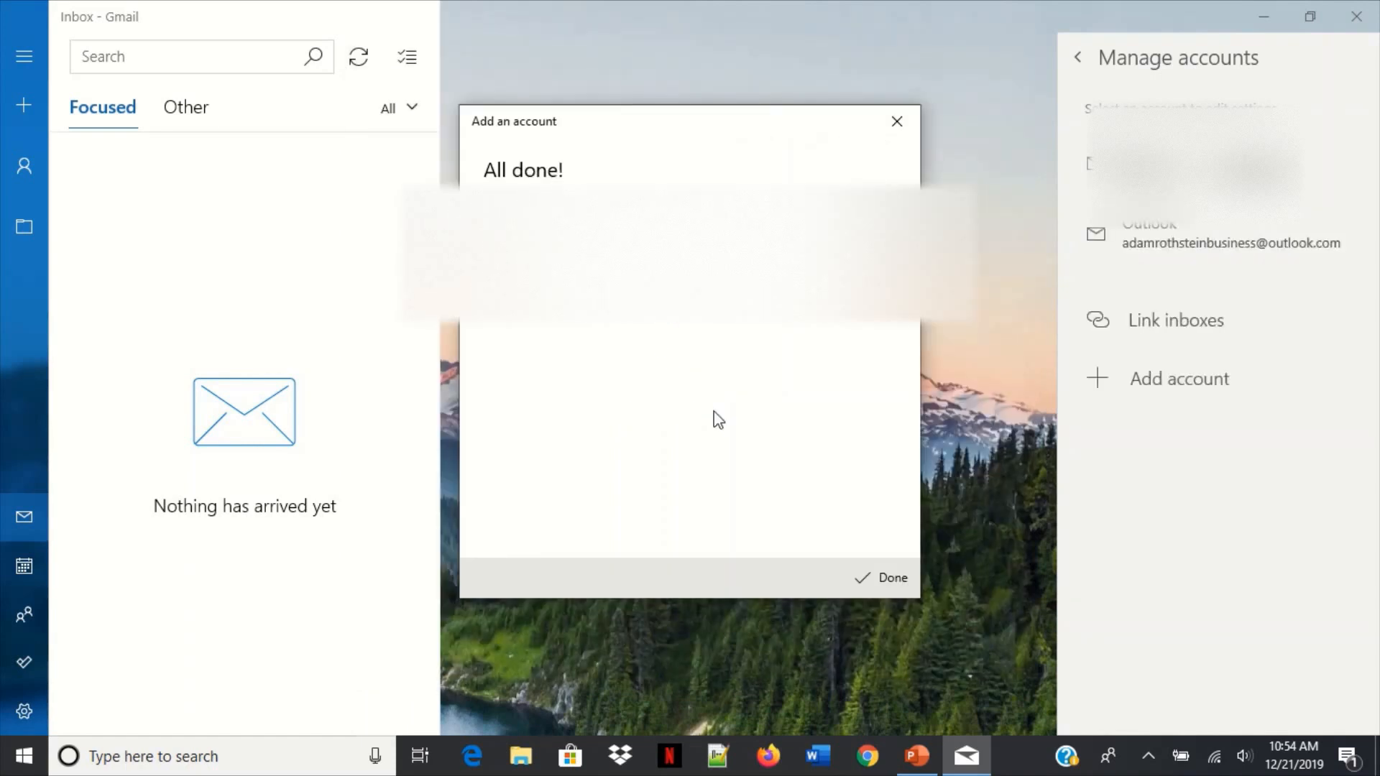
mouse_move(883, 494)
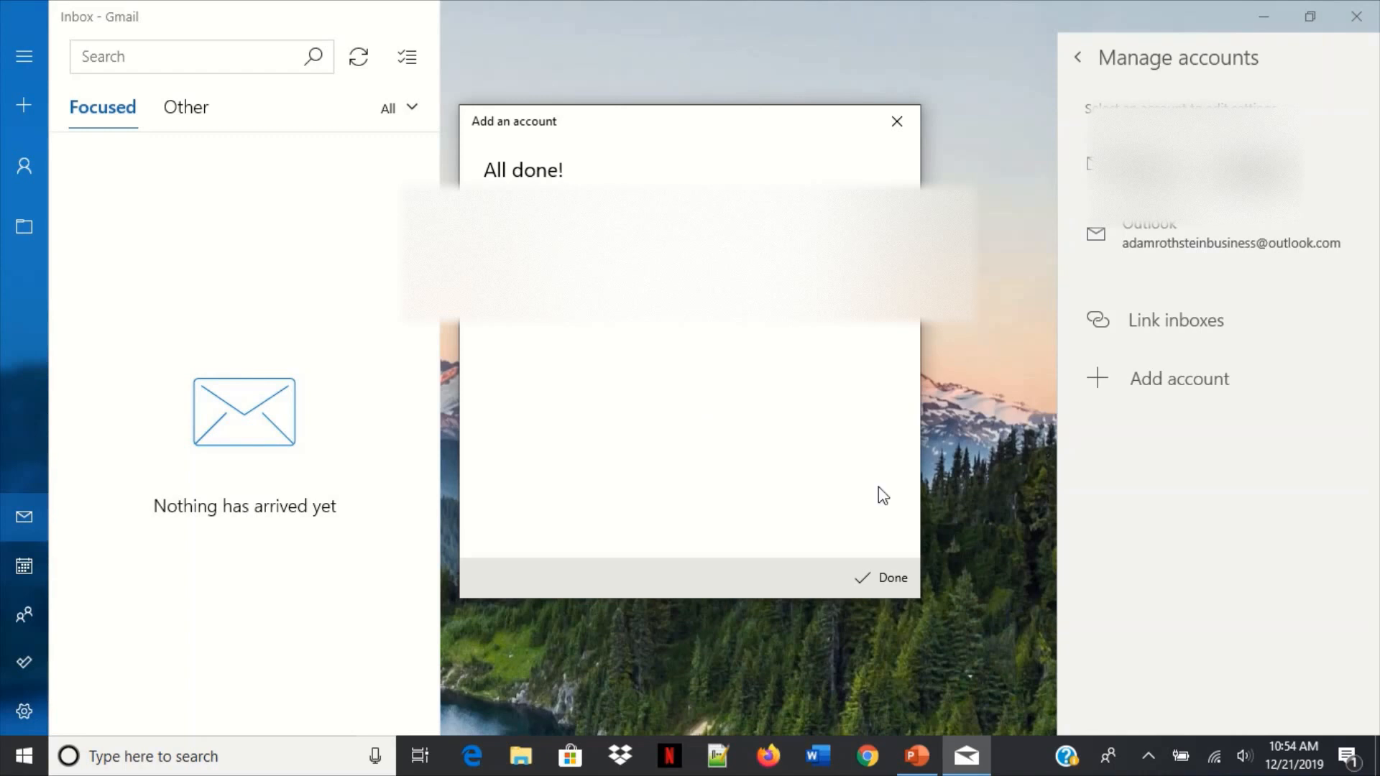
Dismiss the All done dialog and bring up the new Outlook account's settings
click(881, 577)
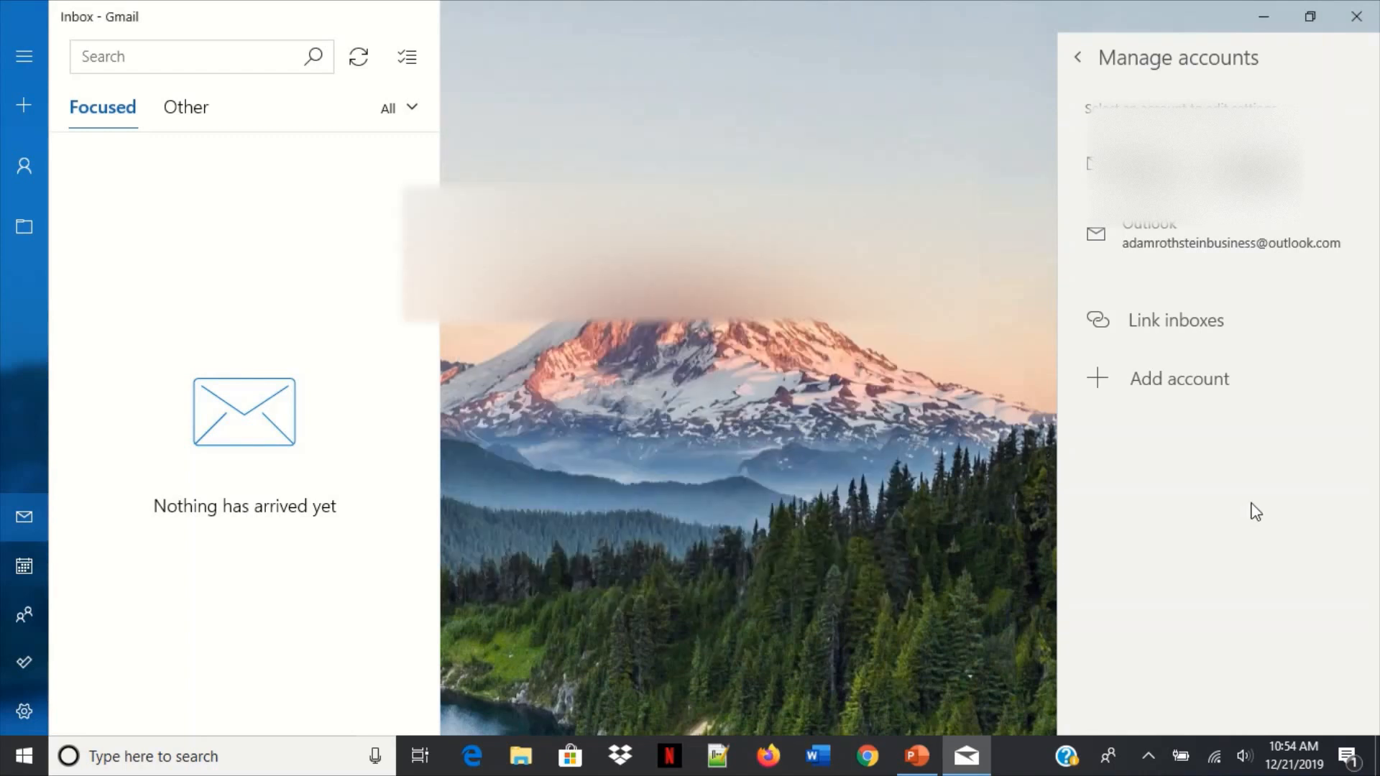
click(1229, 235)
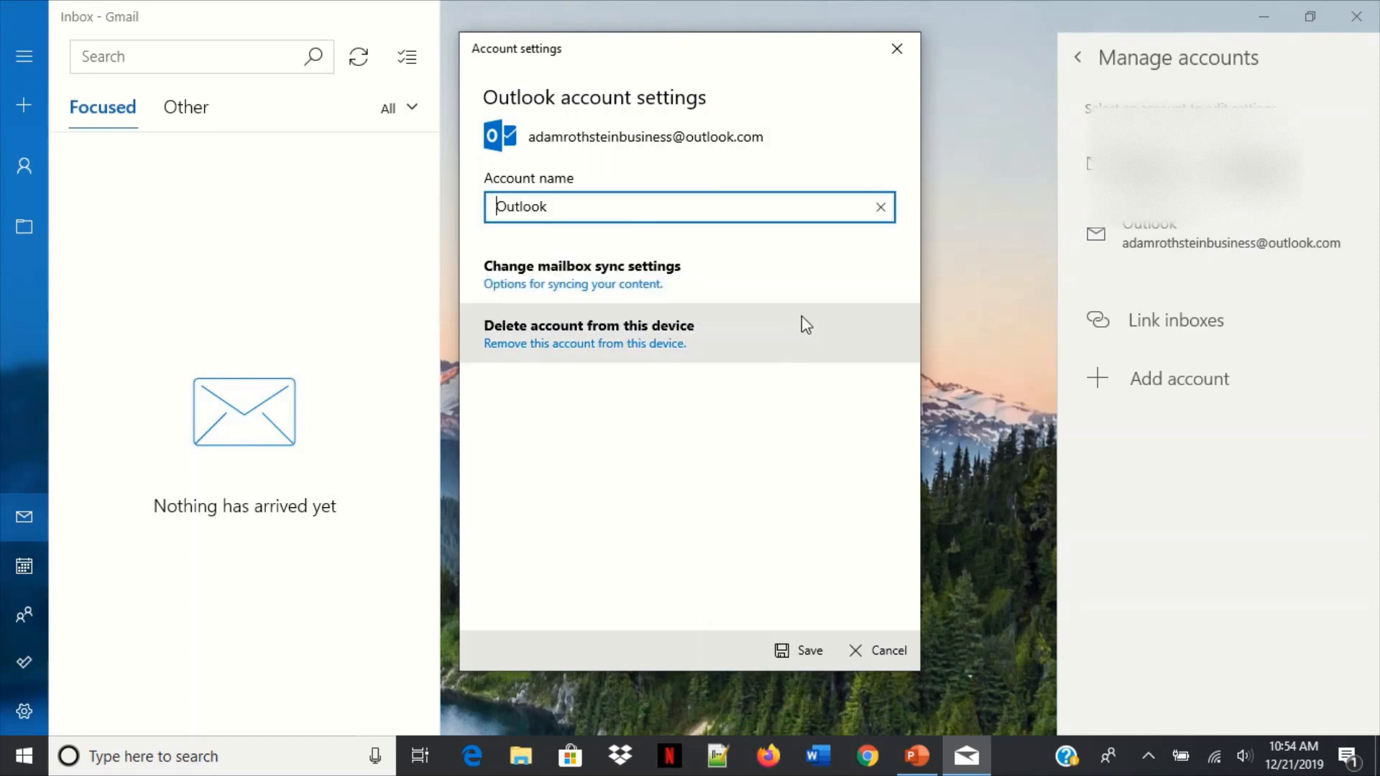
Review mailbox sync, keeping email from any time and downloads as items arrive, then close settings
click(581, 266)
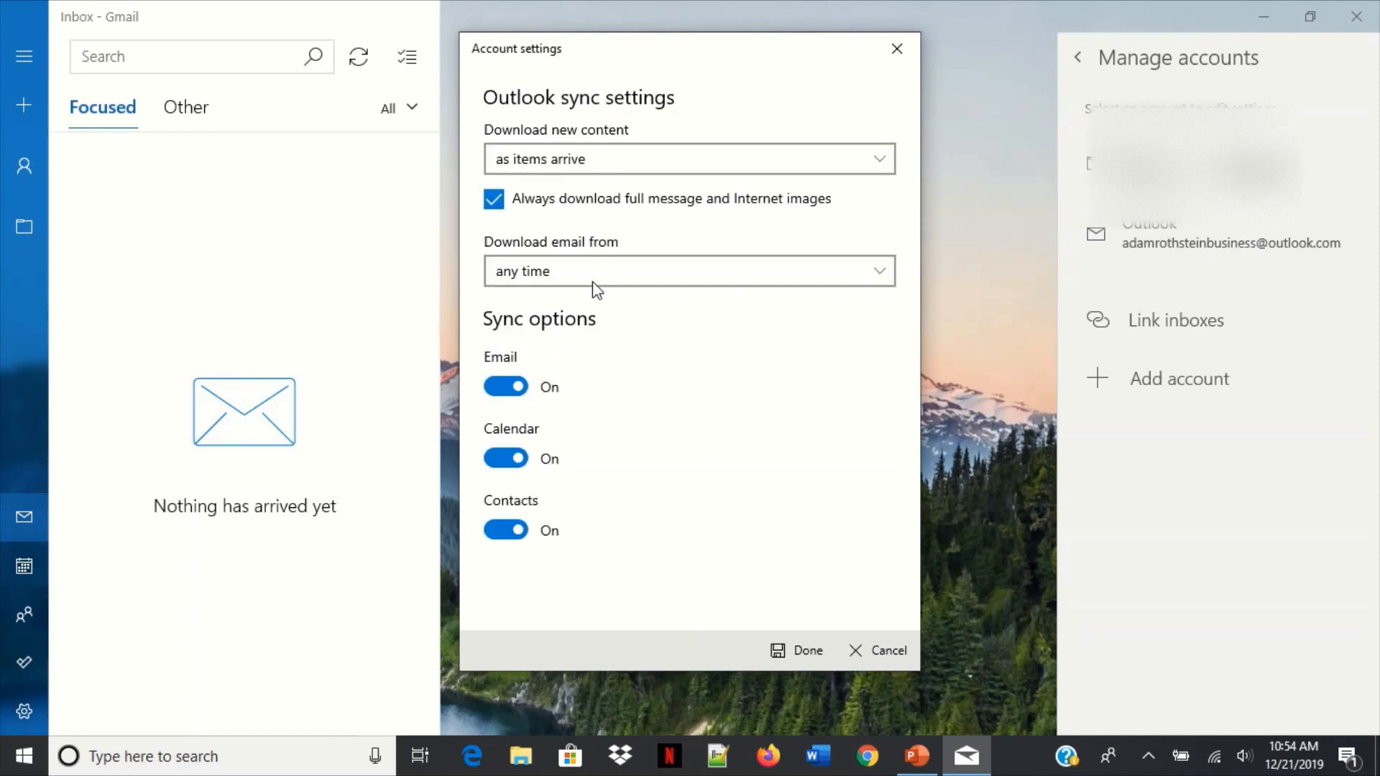
mouse_move(579, 347)
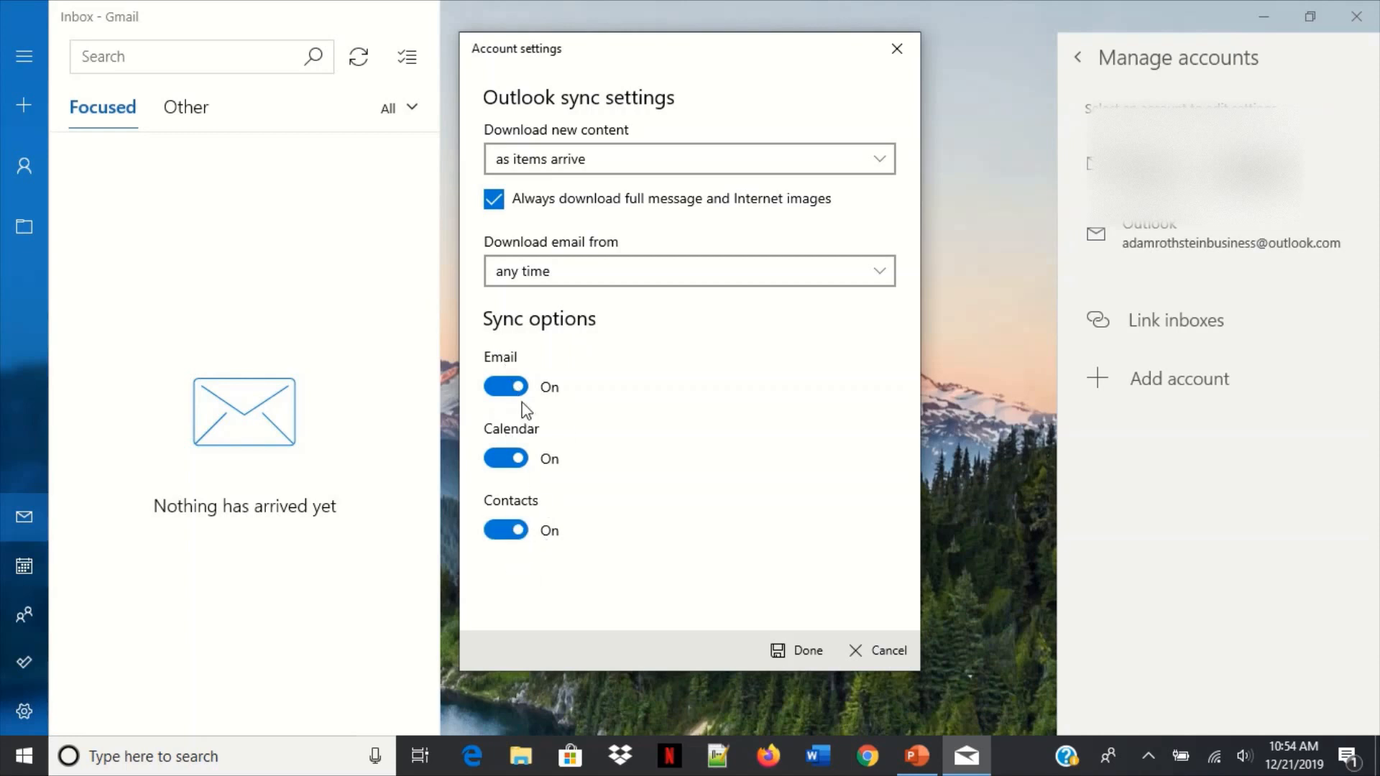
click(688, 270)
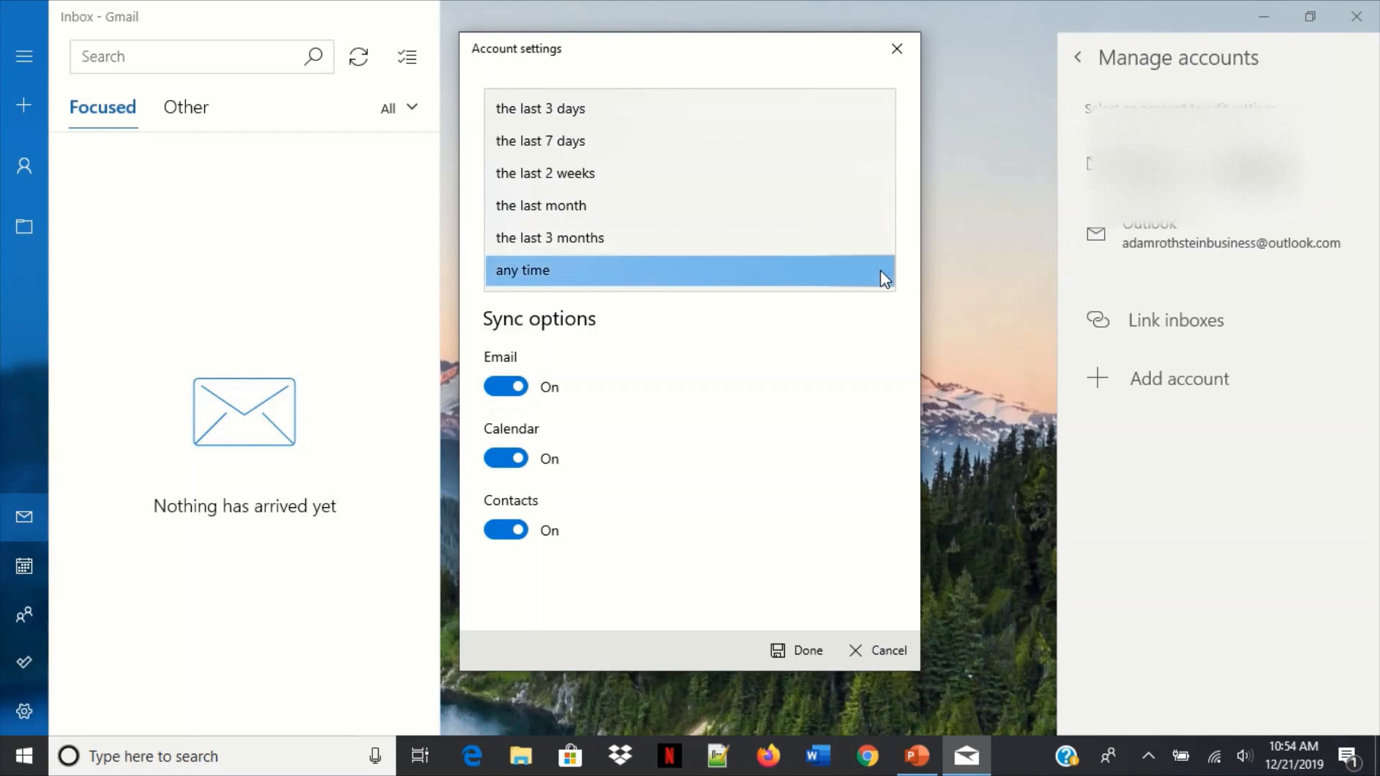
click(688, 270)
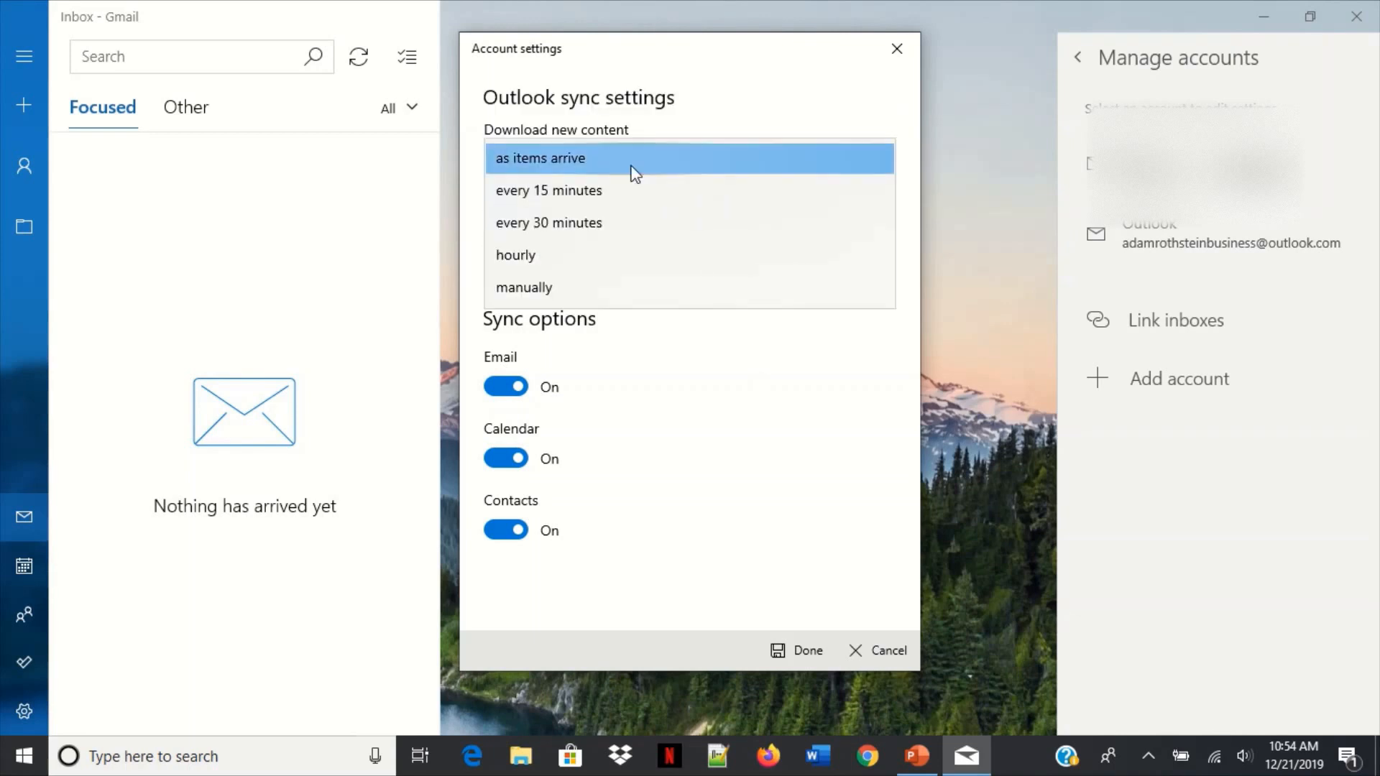
click(540, 158)
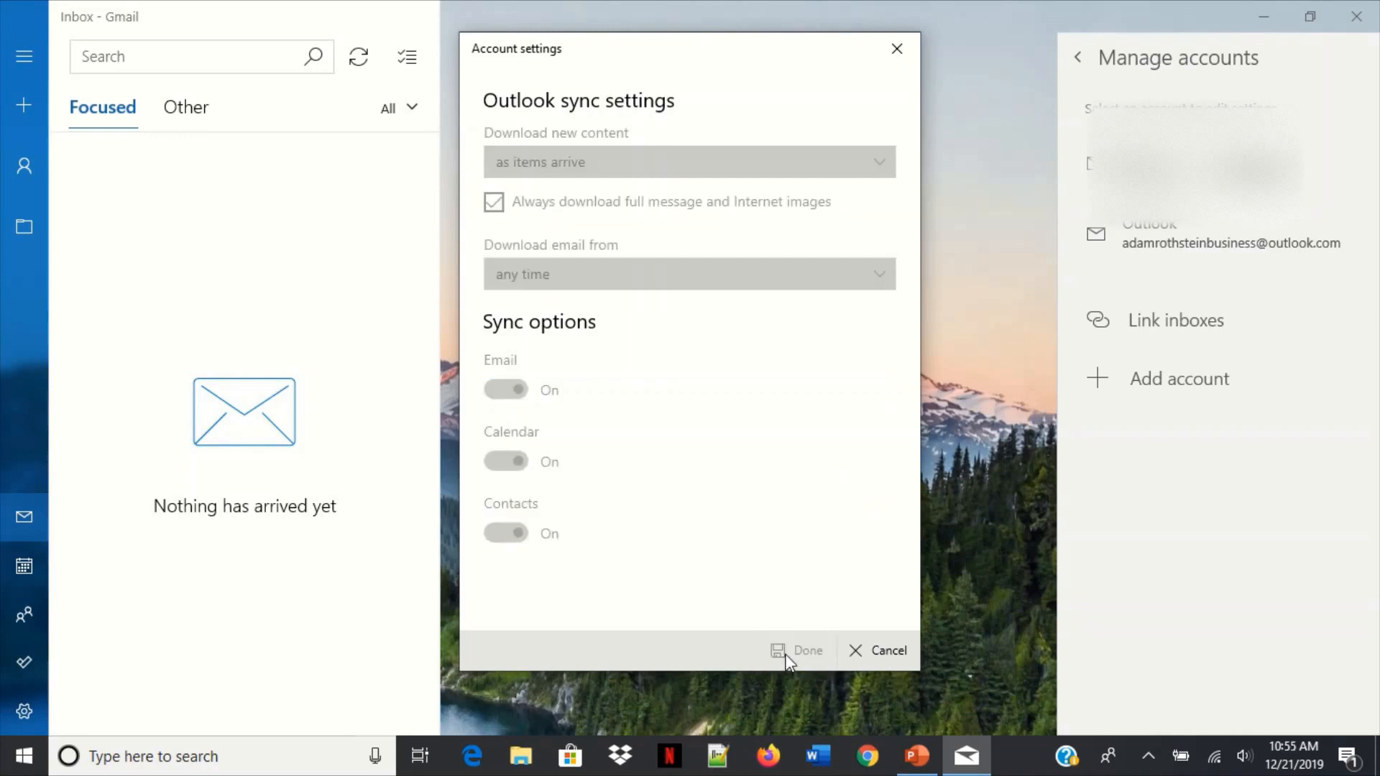
click(796, 649)
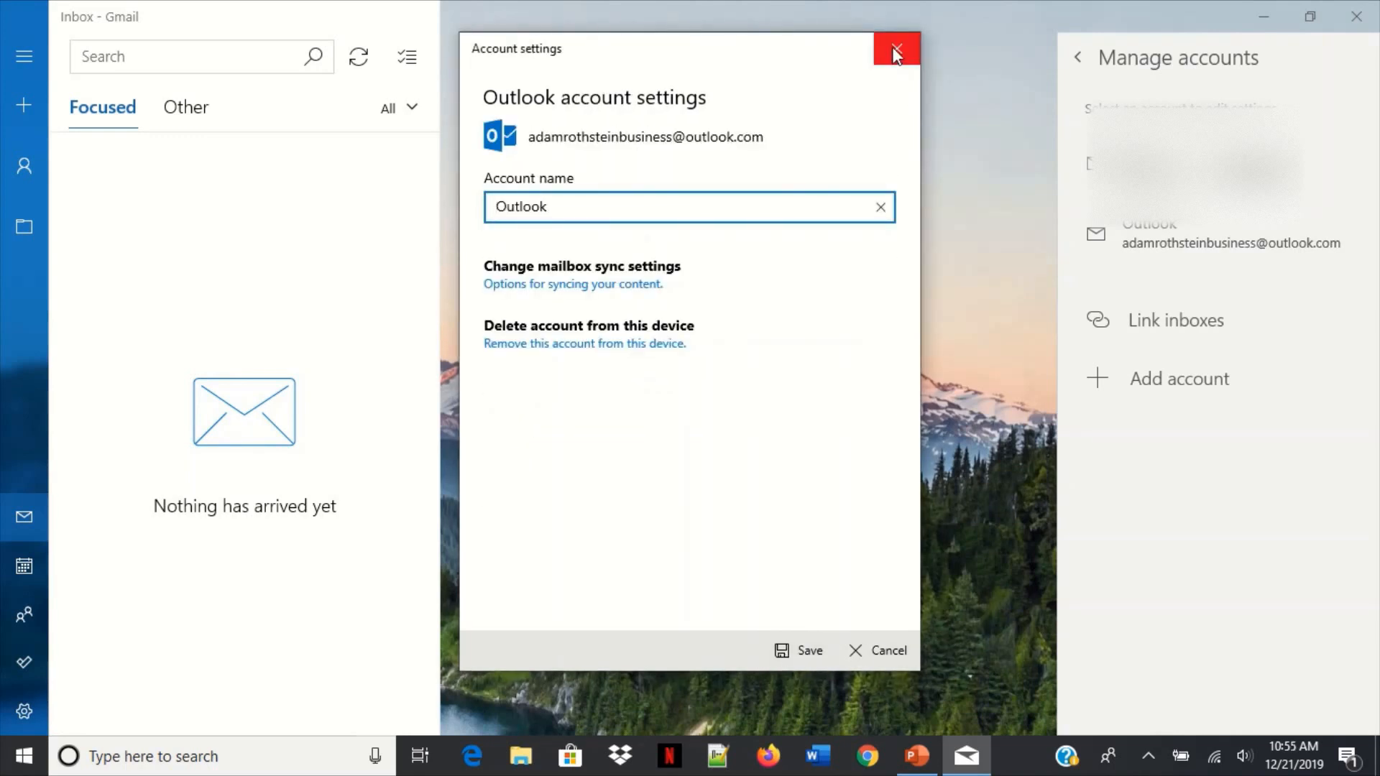
click(896, 50)
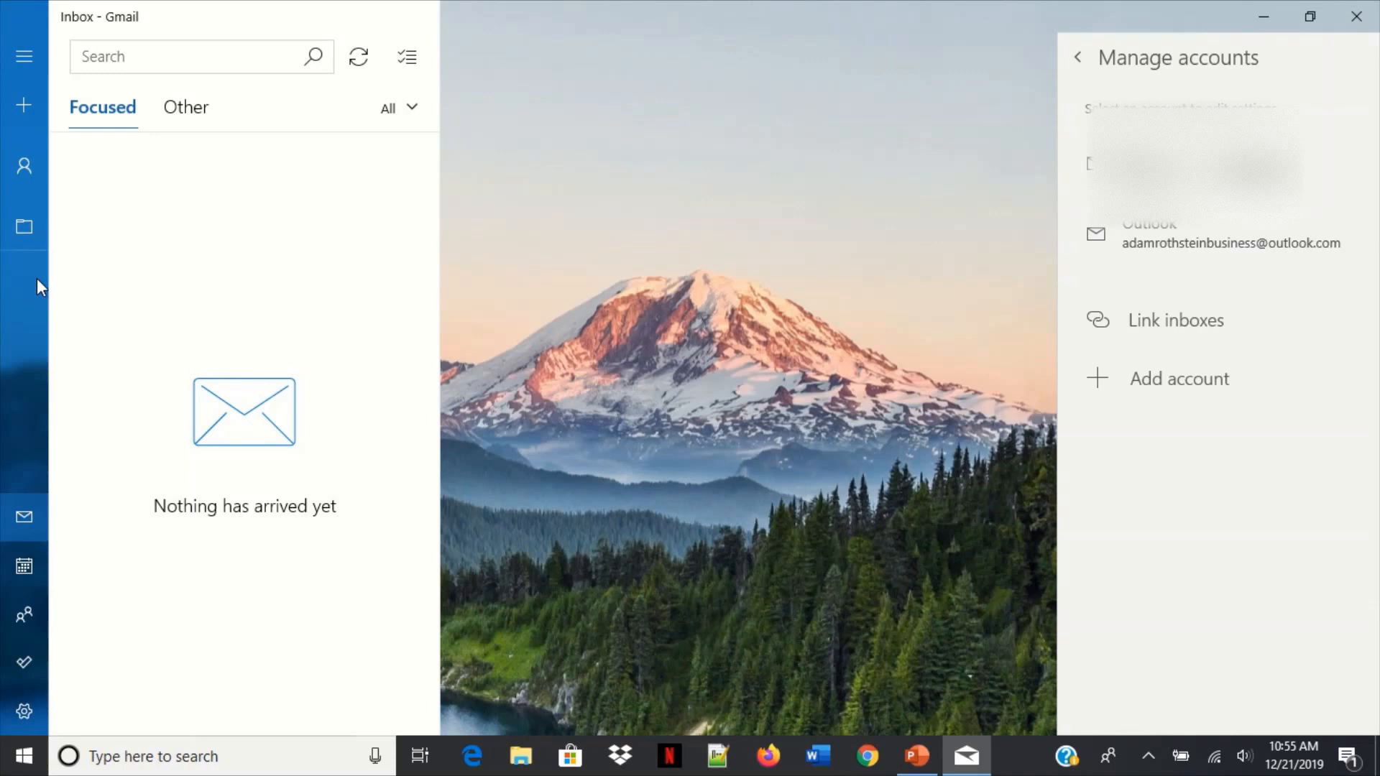
mouse_move(38, 305)
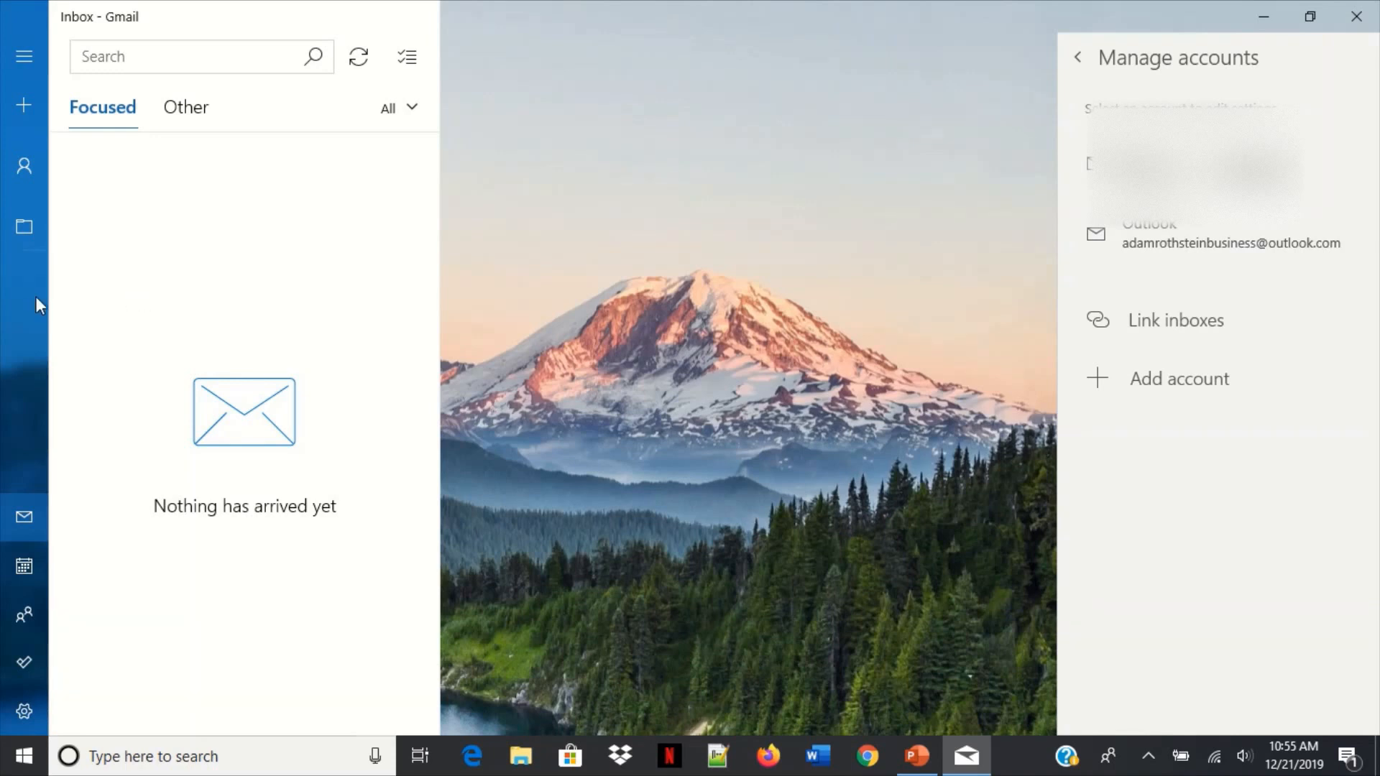
Dismiss the Manage accounts pane via the folder list, returning to the Gmail inbox
click(25, 227)
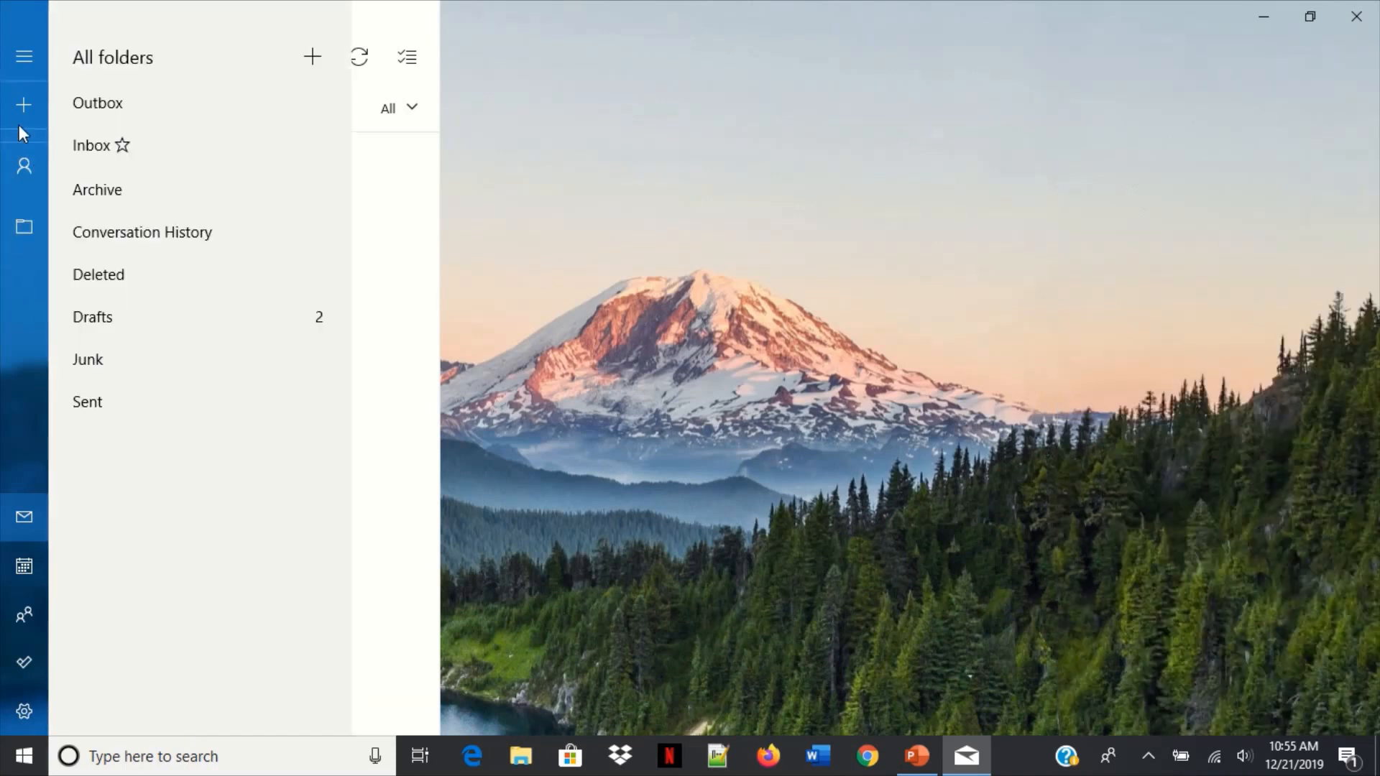
click(91, 145)
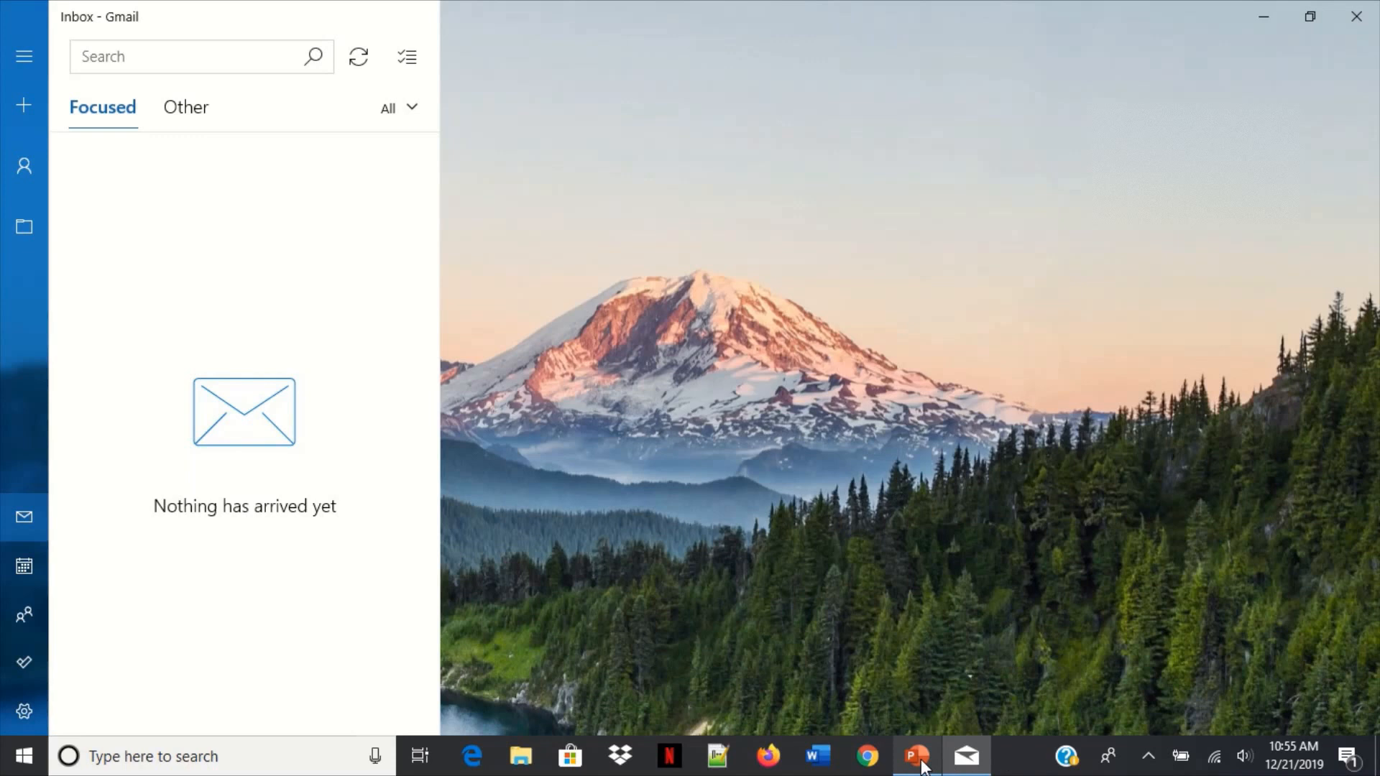
mouse_move(915, 754)
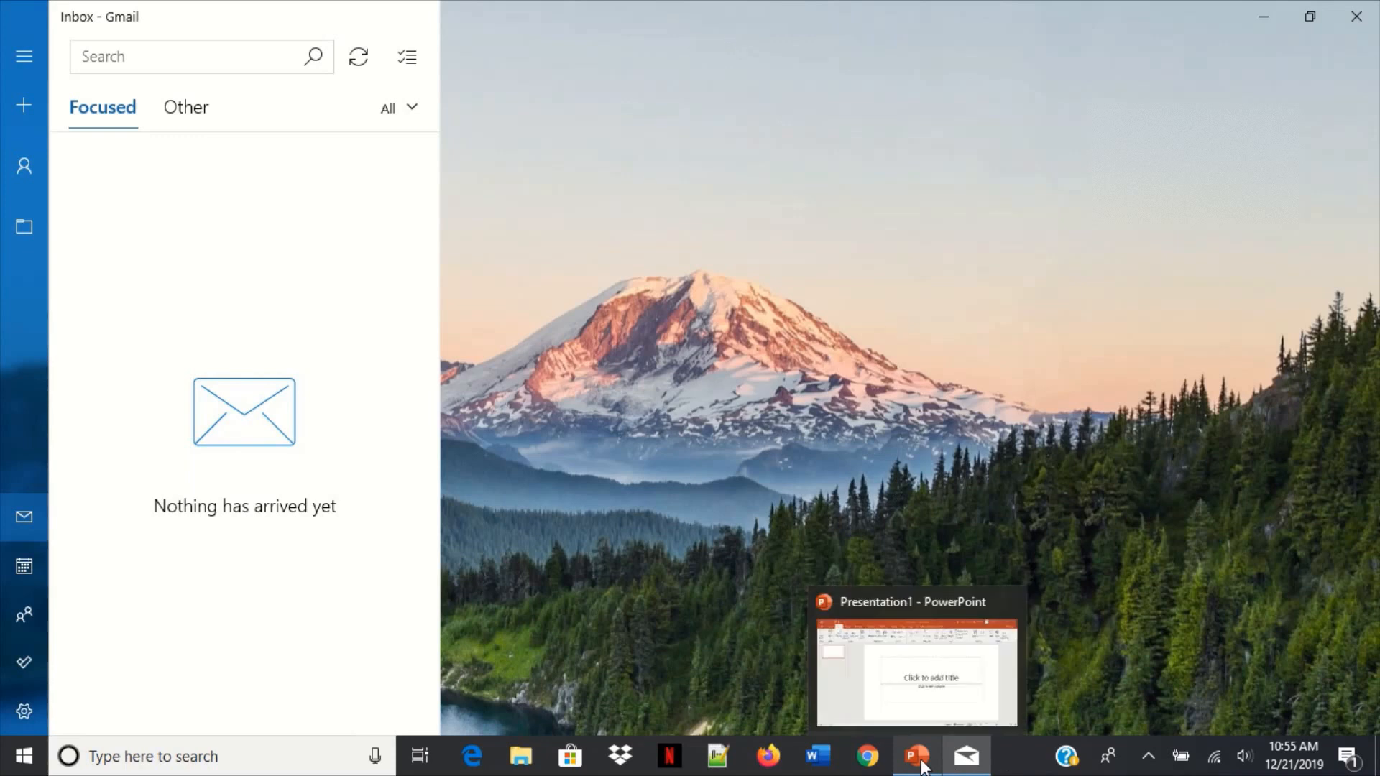